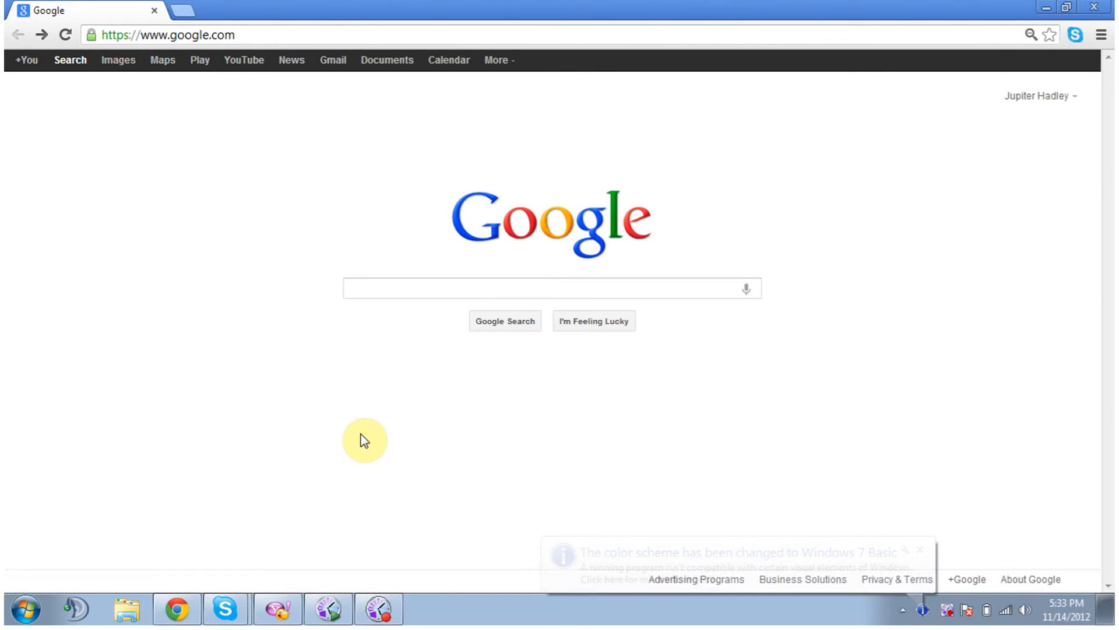
- Search Google for 'Team speak 3 download' and open the 'TeamSpeak - Downloads' result
left_click(552, 288)
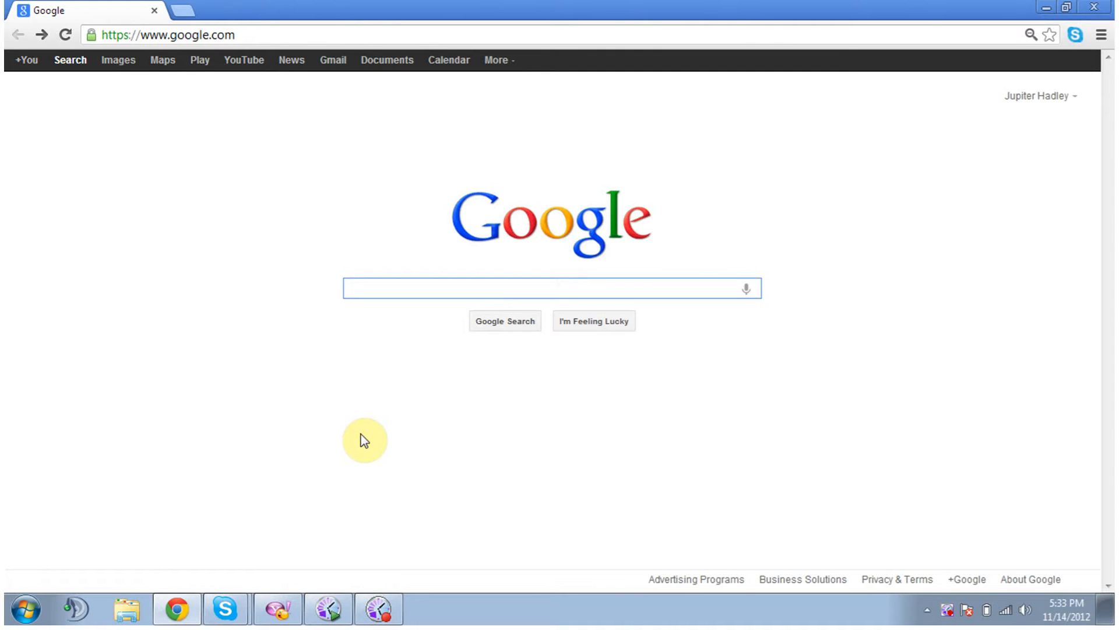
left_click(552, 288)
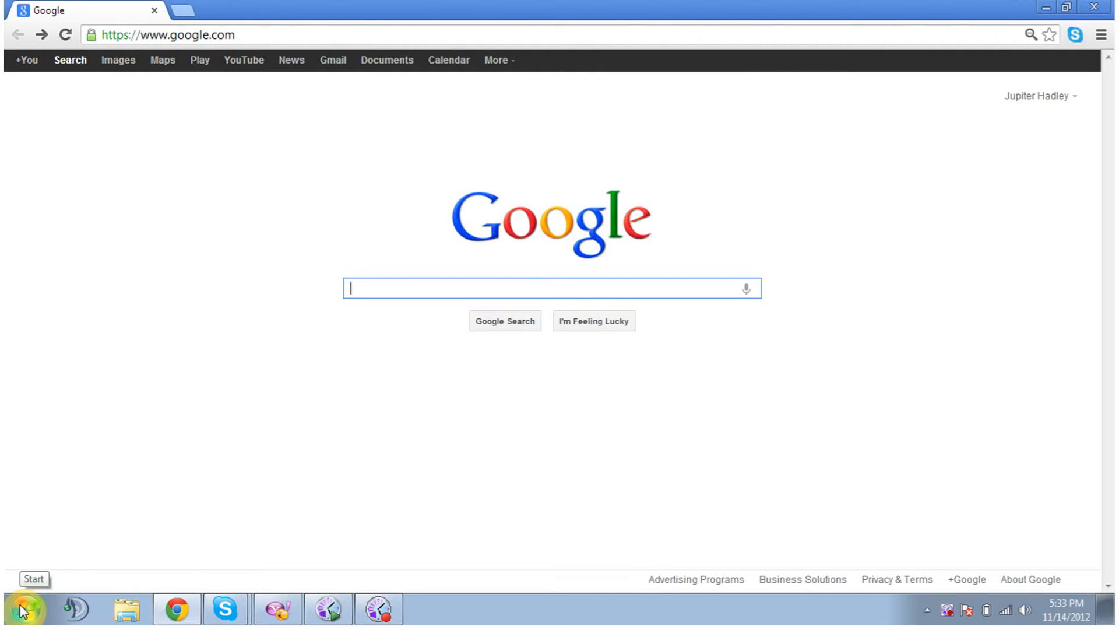
left_click(26, 608)
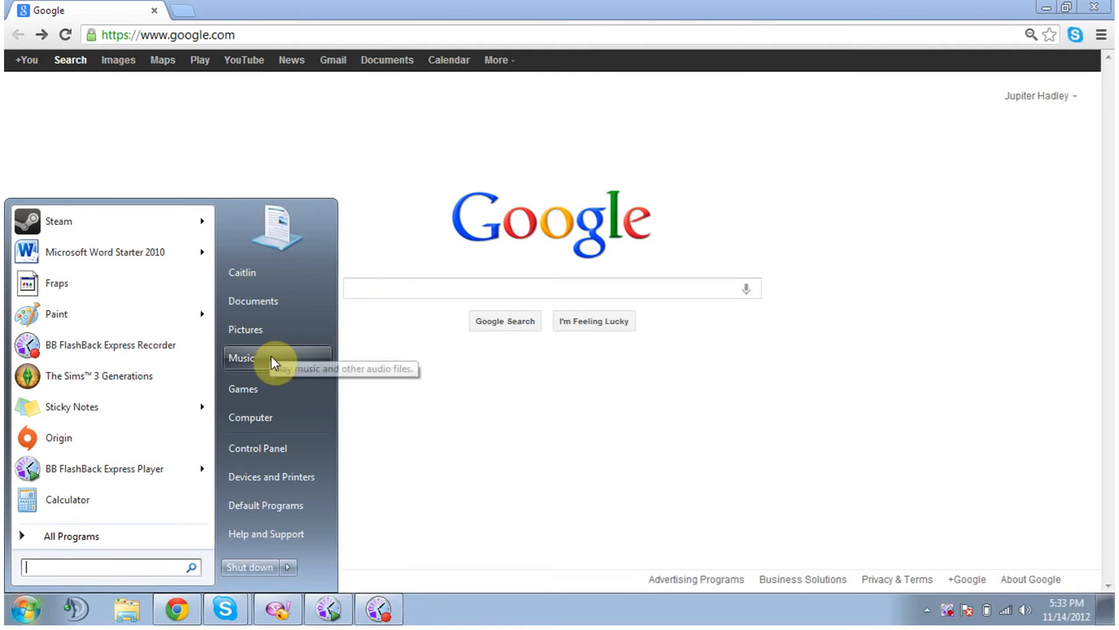
mouse_move(257, 417)
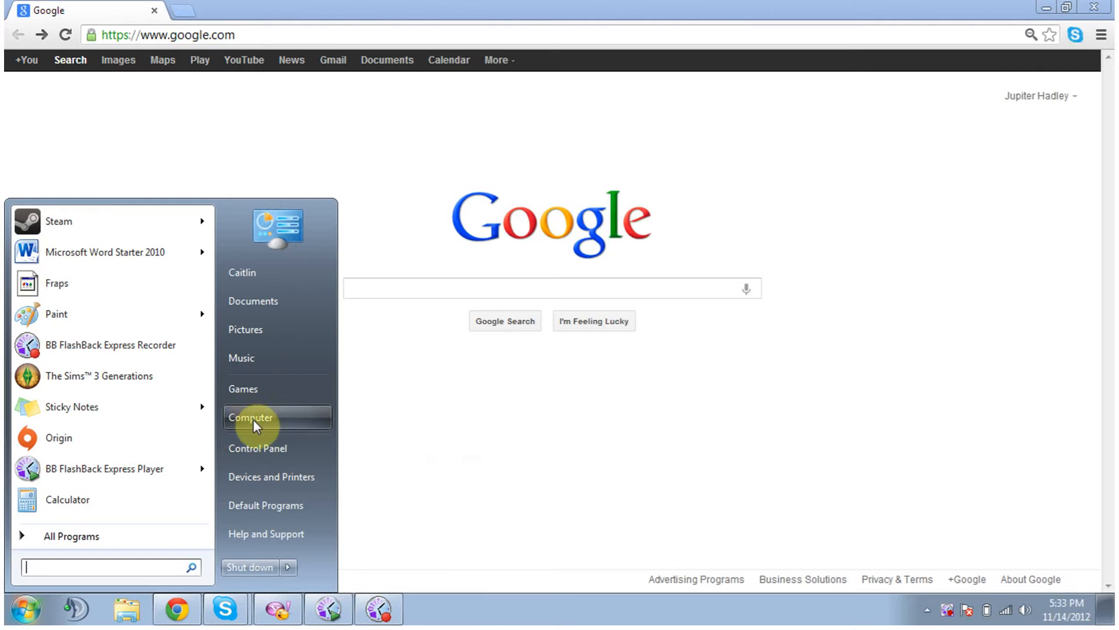
left_click(251, 416)
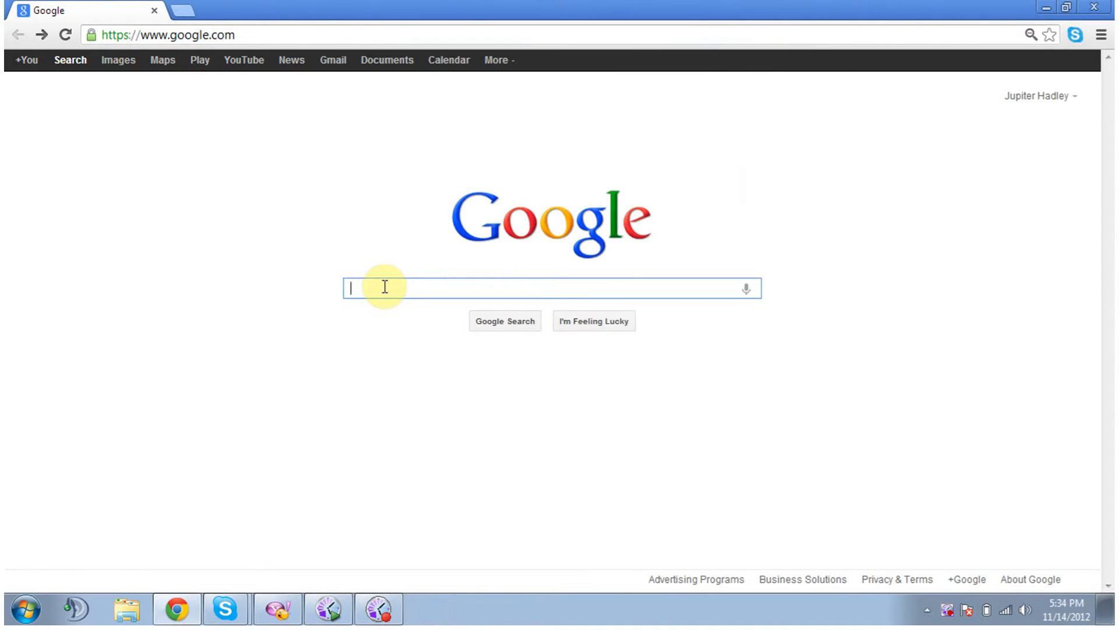
type("Team speak 3 download")
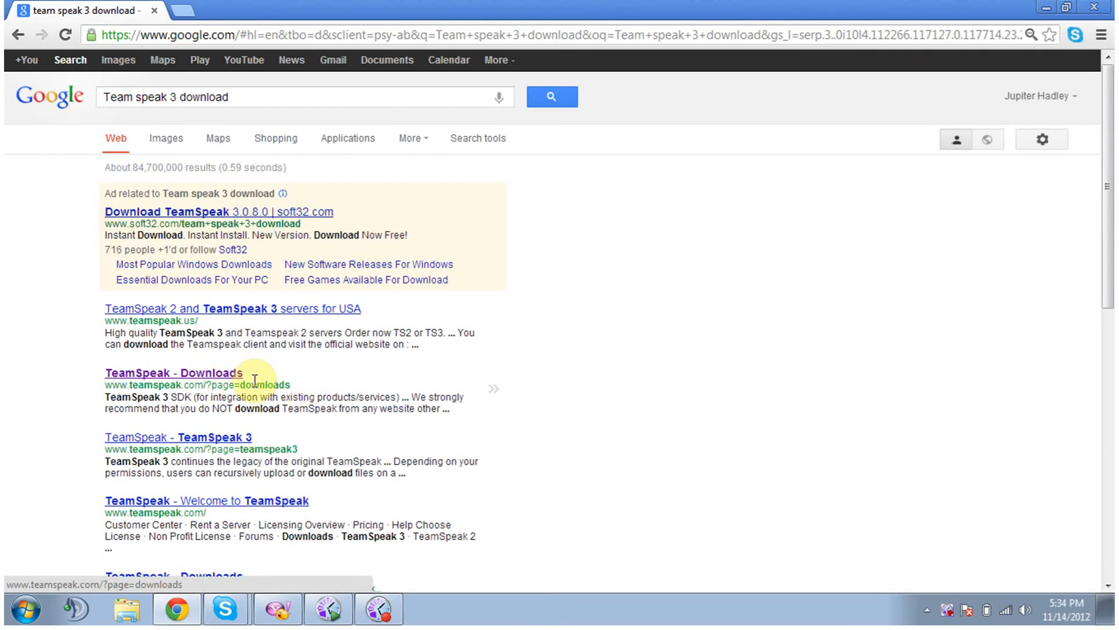
left_click(17, 35)
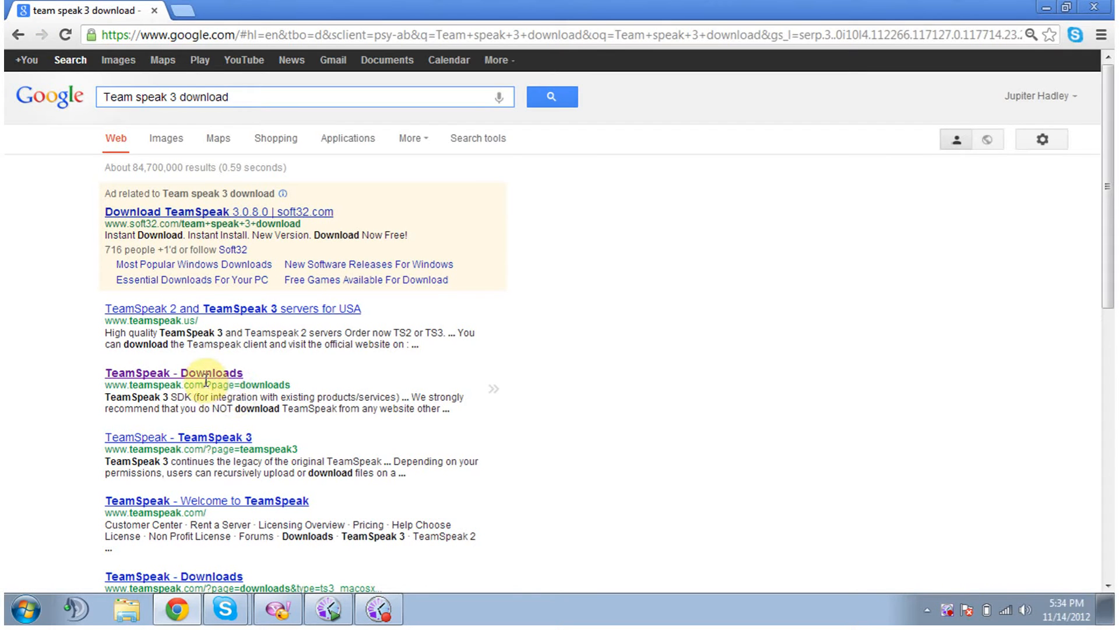
left_click(173, 373)
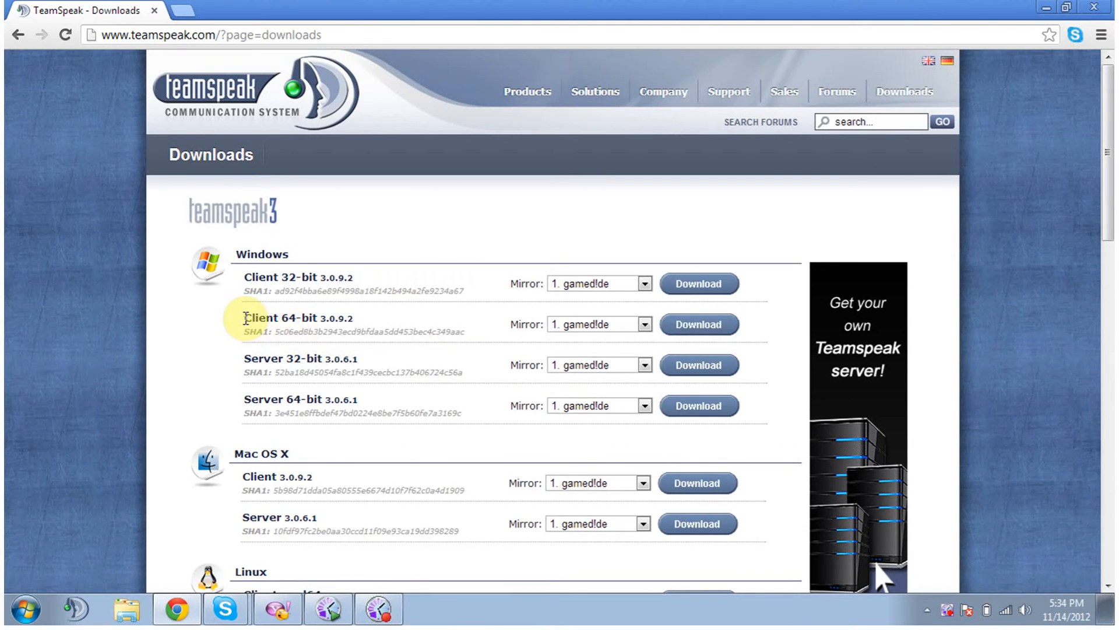
mouse_move(698, 324)
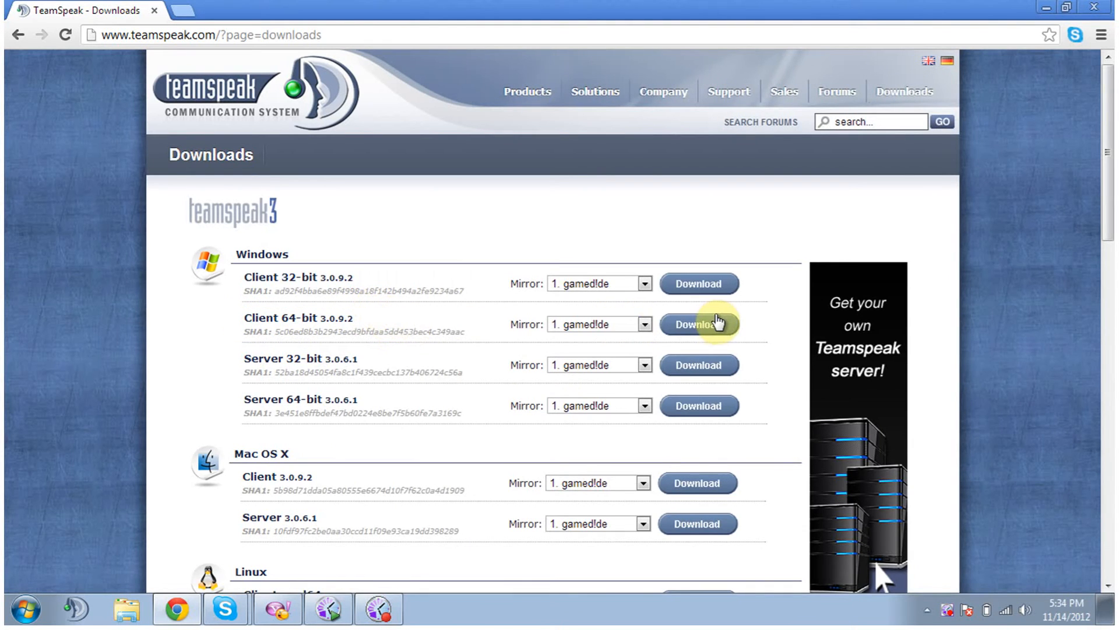
- Download and install the Windows 64-bit TeamSpeak 3 client
left_click(598, 324)
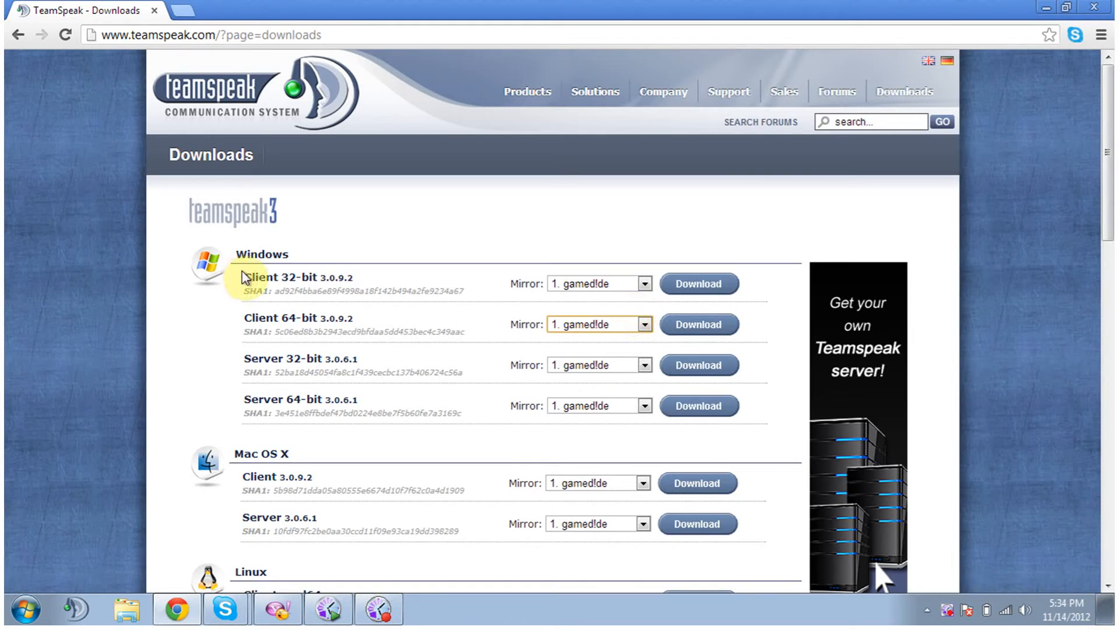
mouse_move(387, 278)
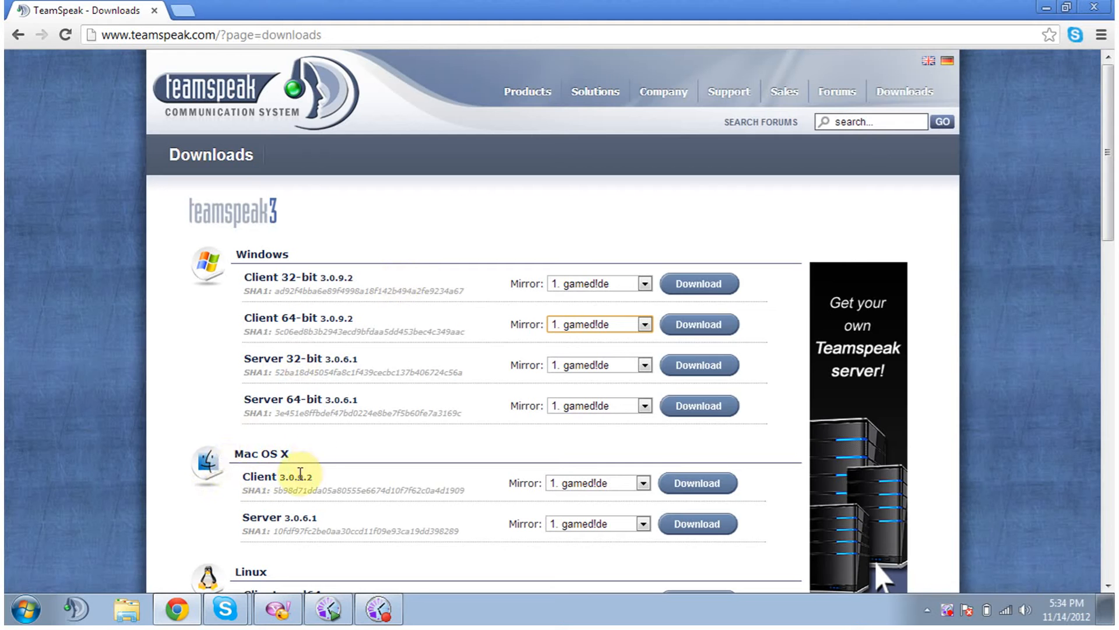
scroll("down", 3)
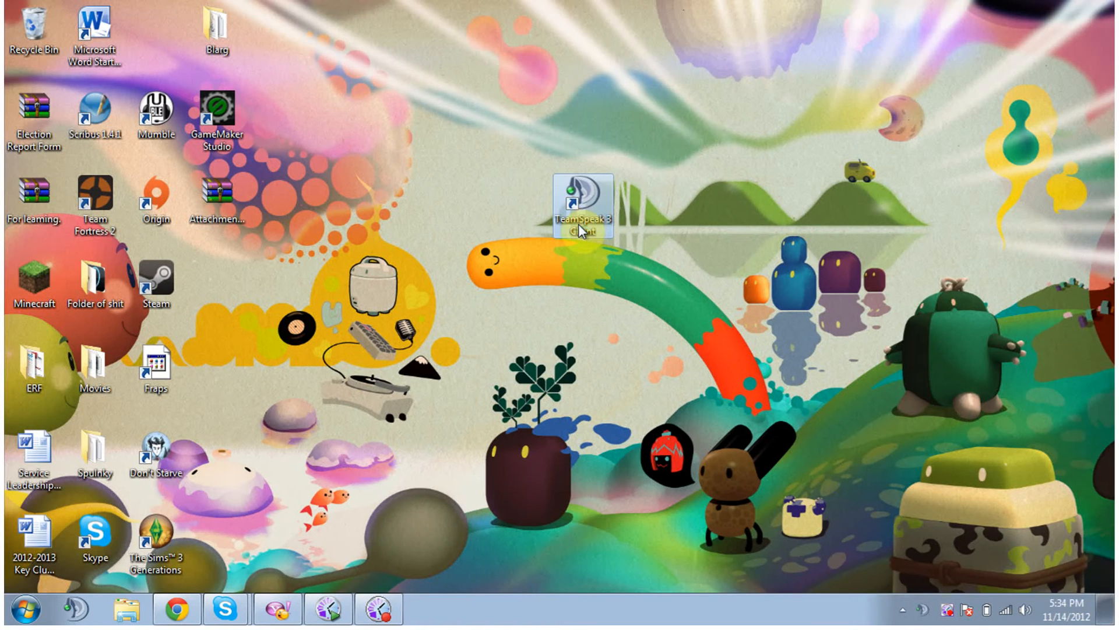
- Launch TeamSpeak 3 from its desktop icon and open Settings > Options
double_click(583, 197)
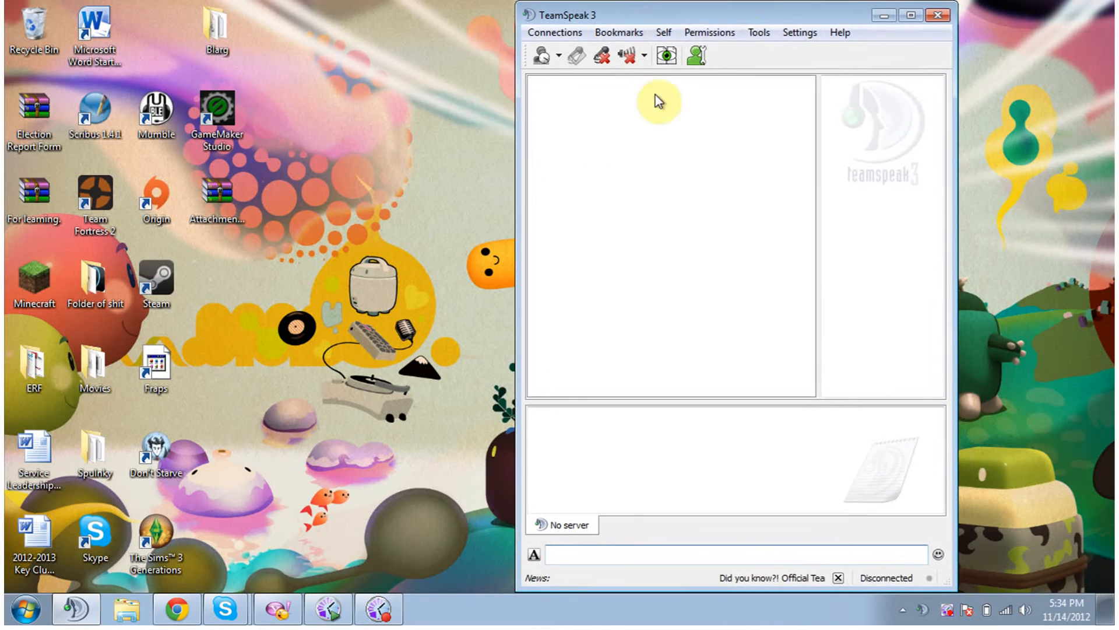
left_click(799, 32)
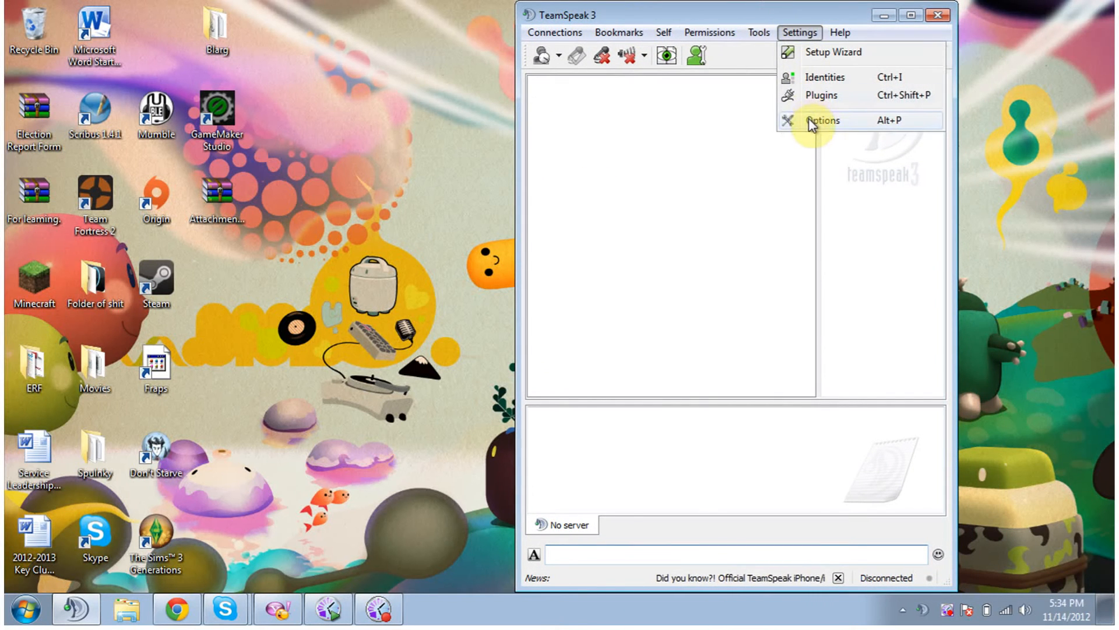
left_click(823, 120)
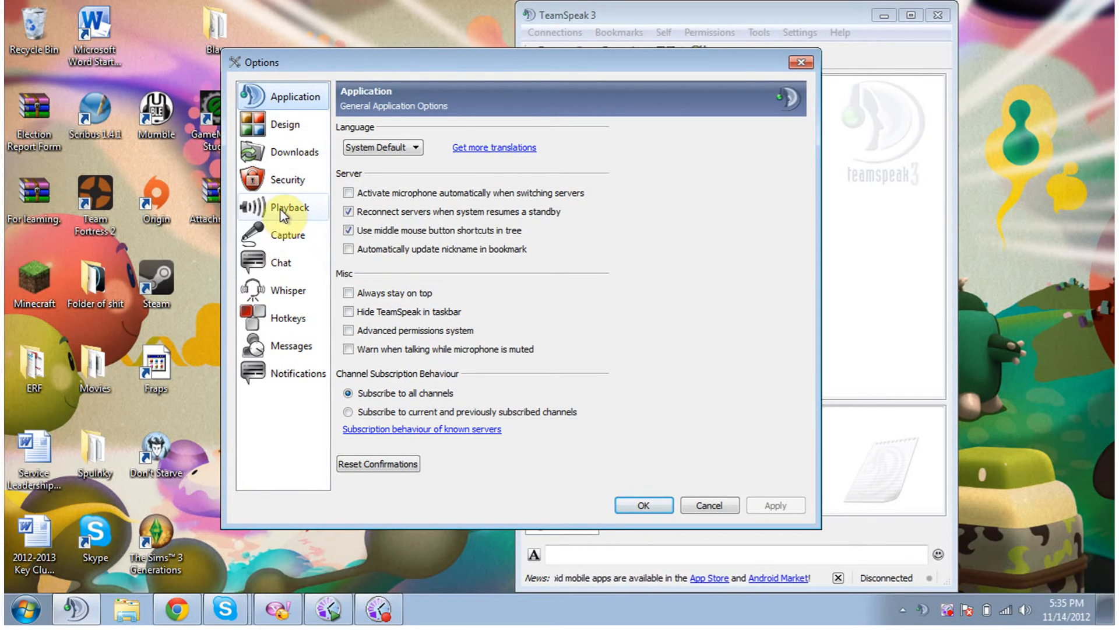
- On the Capture page, select Push-To-Talk and bind the talk hotkey to Enter
left_click(287, 235)
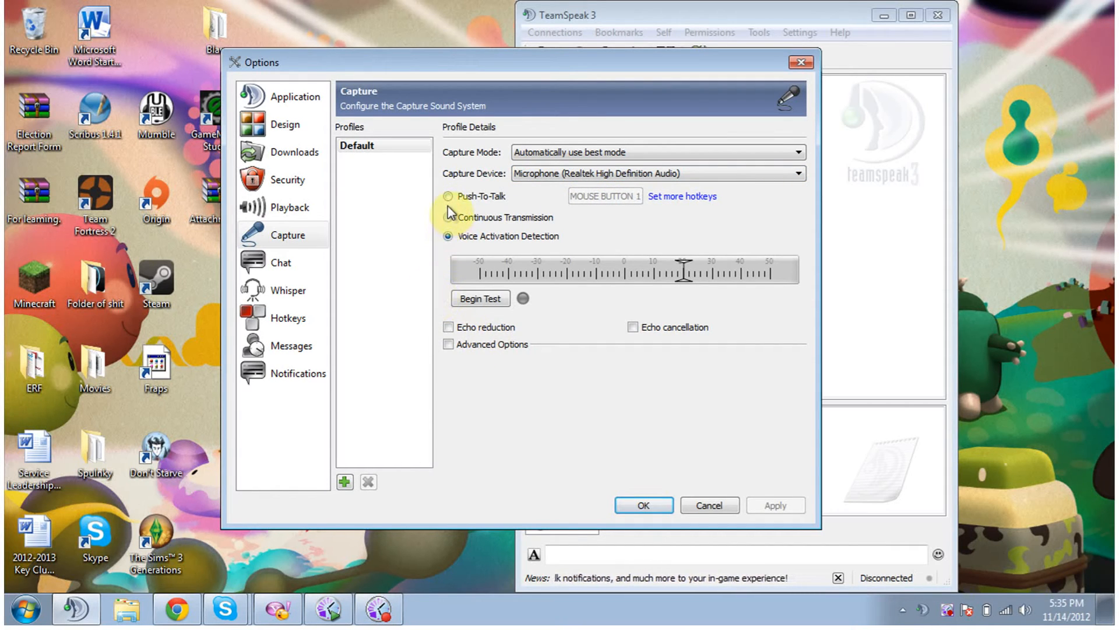
mouse_move(449, 202)
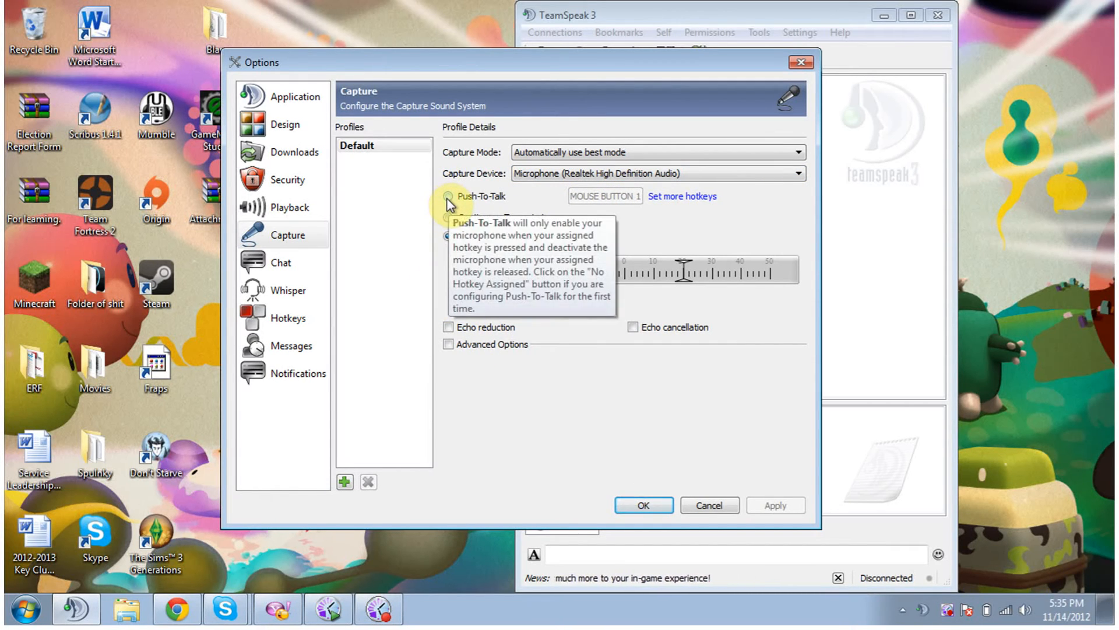
left_click(448, 195)
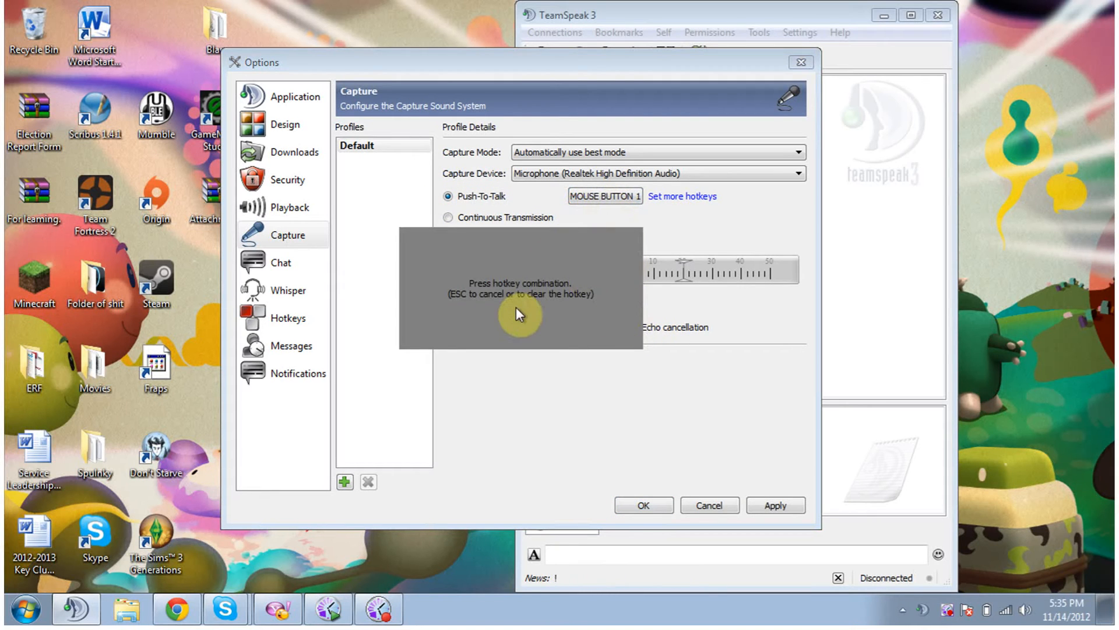
key("enter")
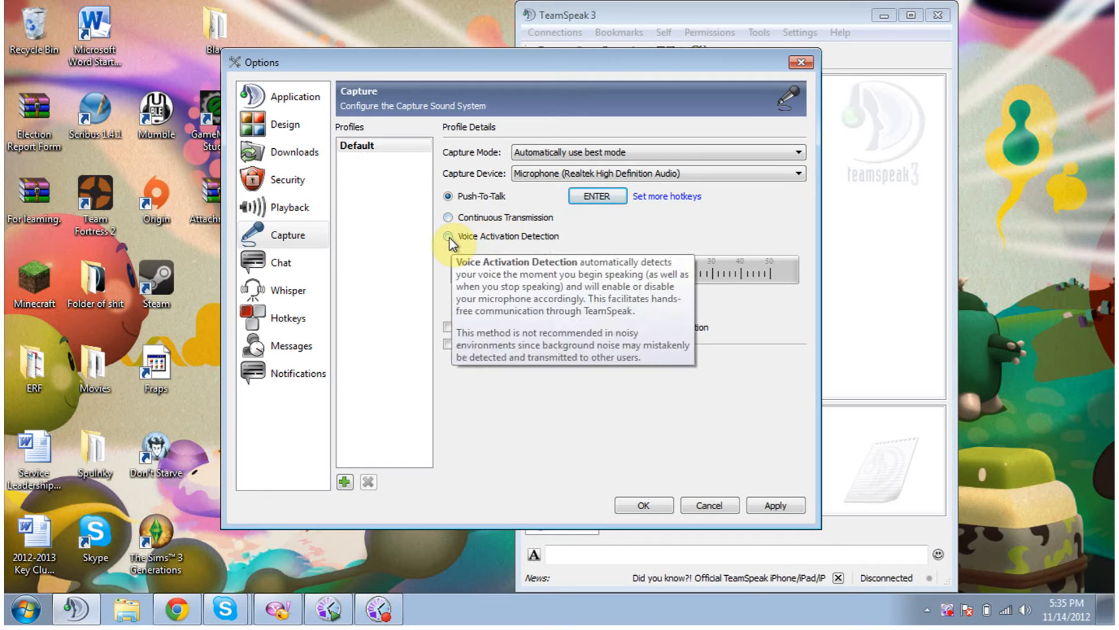
- Switch capture to Voice Activation Detection, run the voice test, then stop it for Playback
left_click(448, 236)
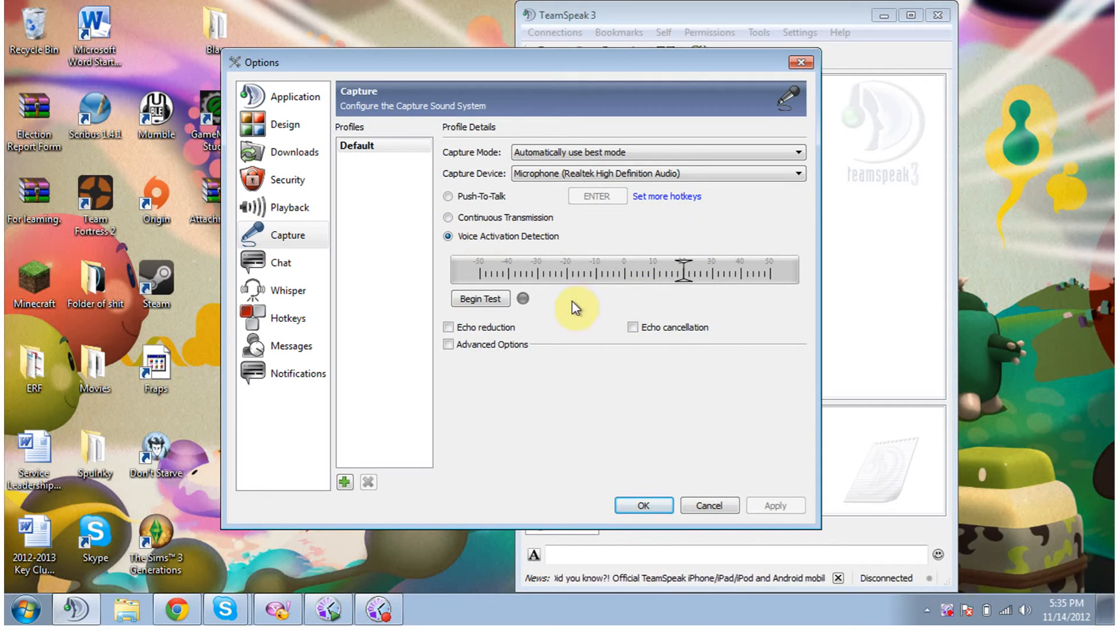
mouse_move(541, 307)
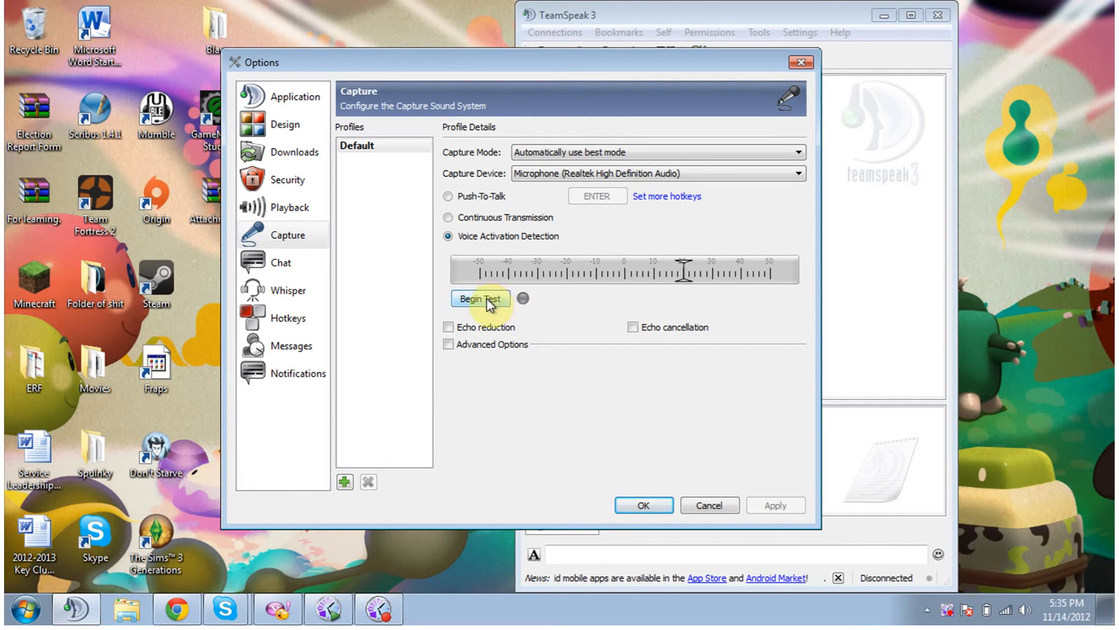
left_click(480, 298)
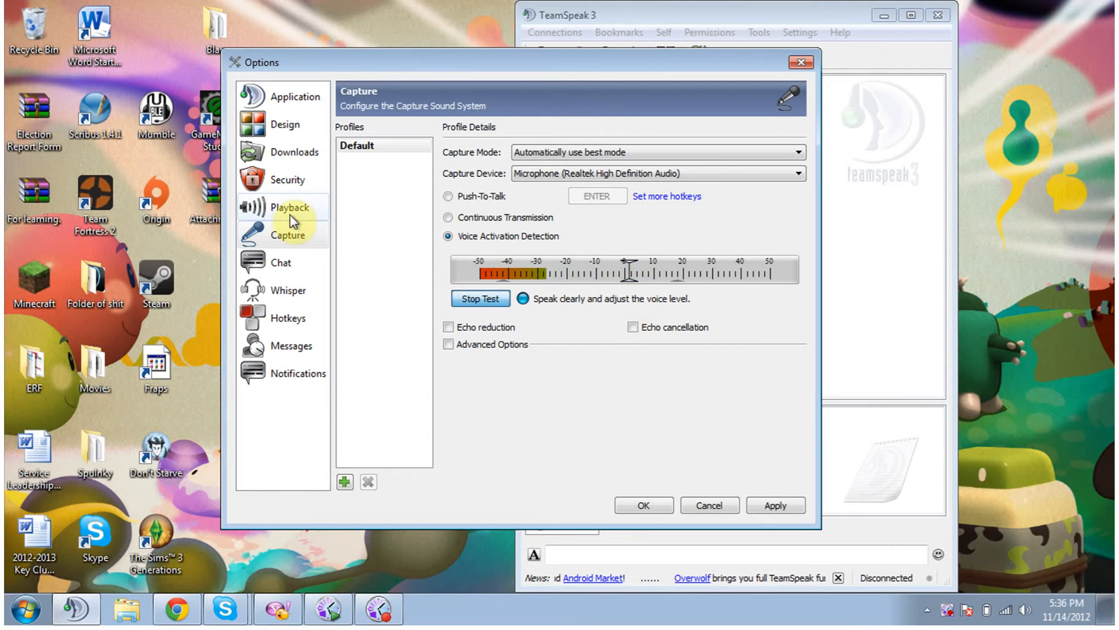
left_click(290, 207)
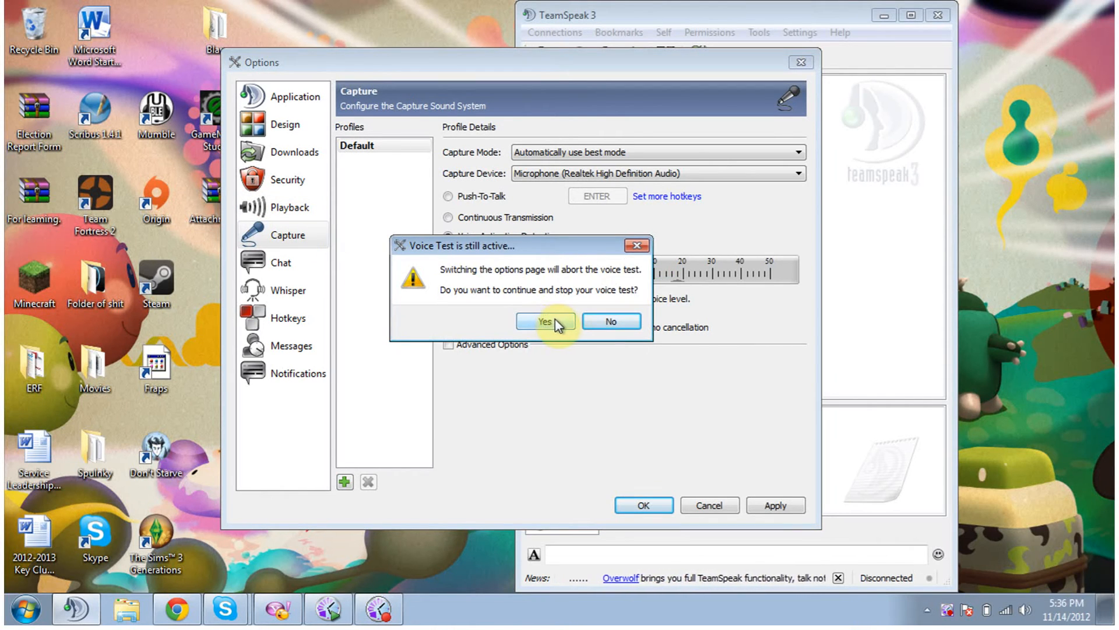
left_click(546, 320)
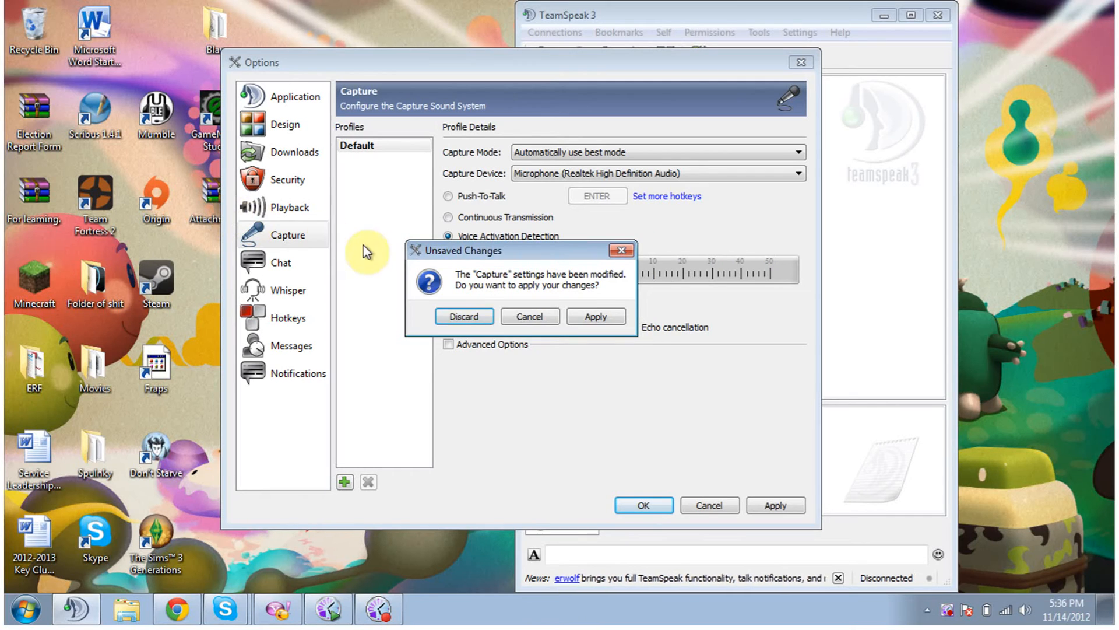
- Keep the capture changes and default playback device, then view Whisper and Hotkeys pages
left_click(463, 316)
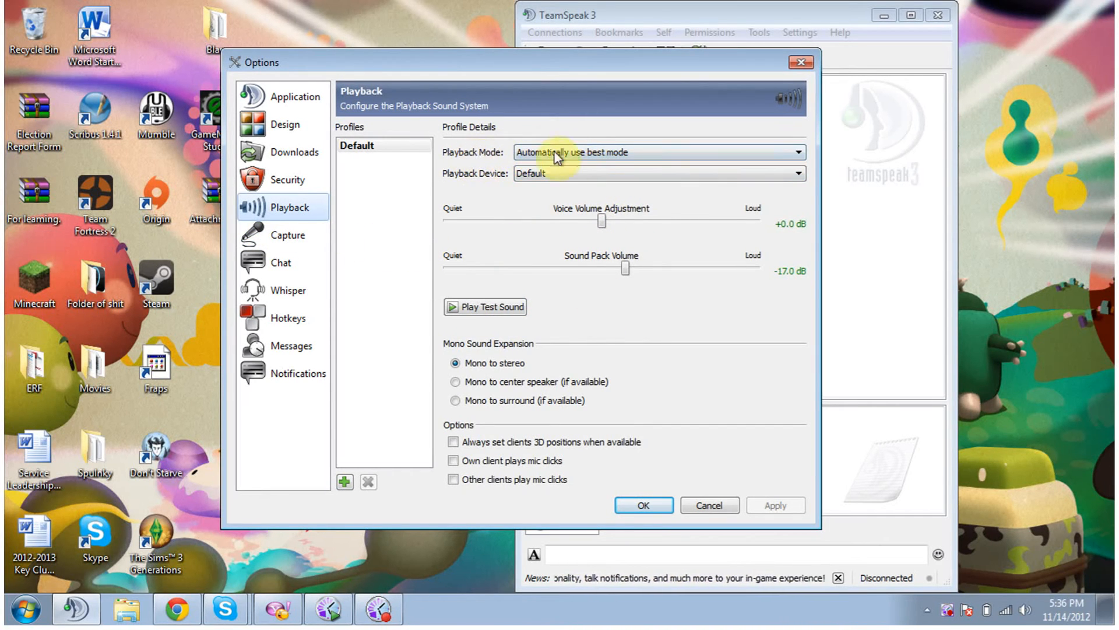
mouse_move(550, 231)
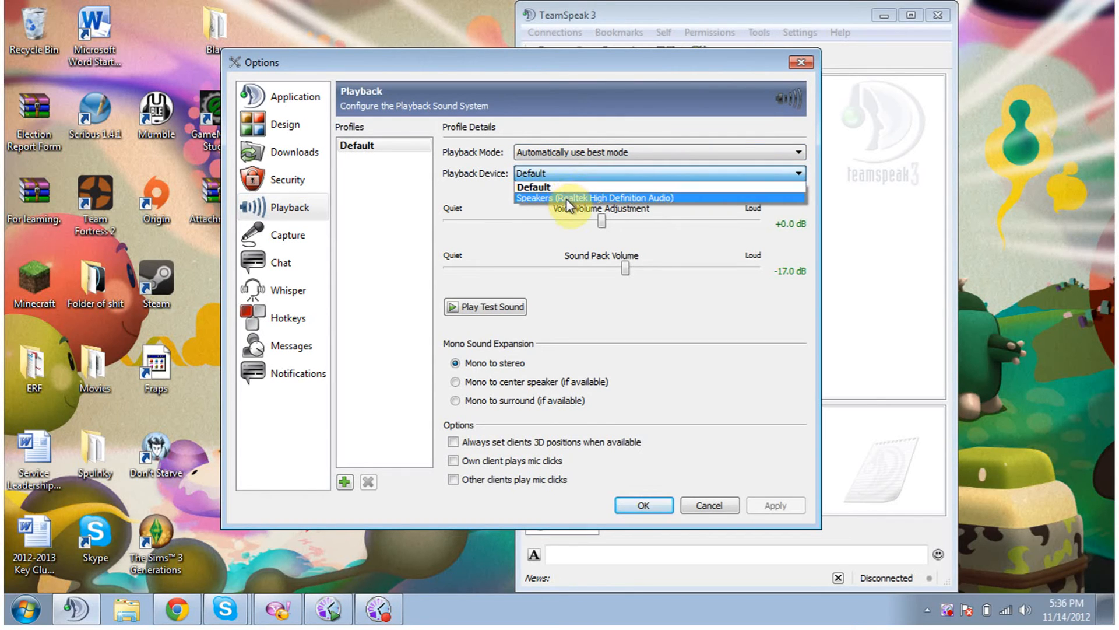
left_click(530, 172)
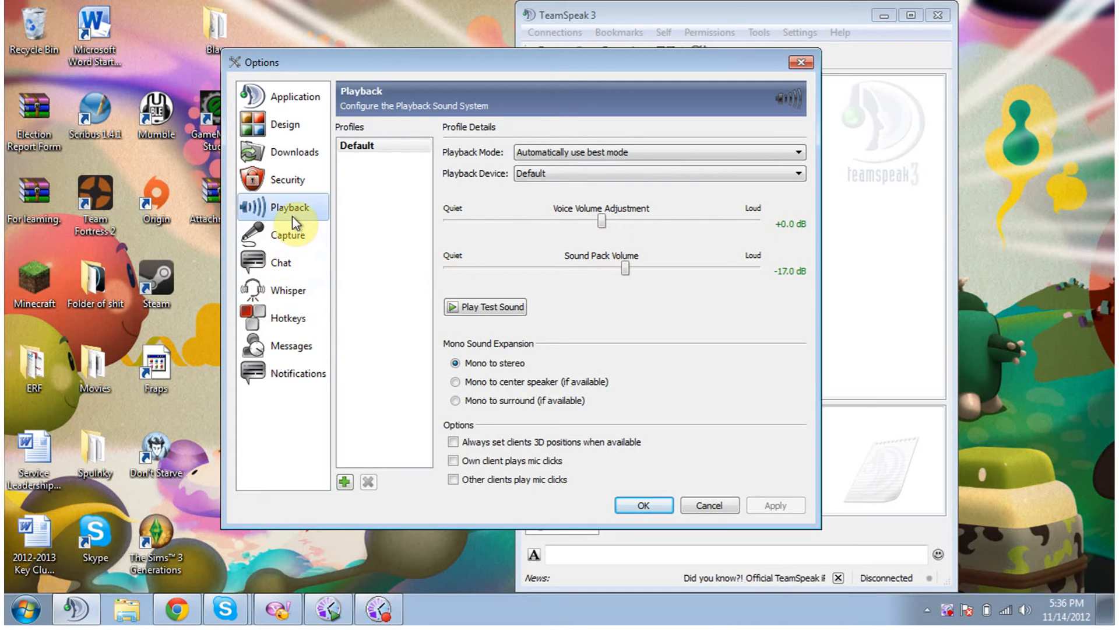
mouse_move(729, 363)
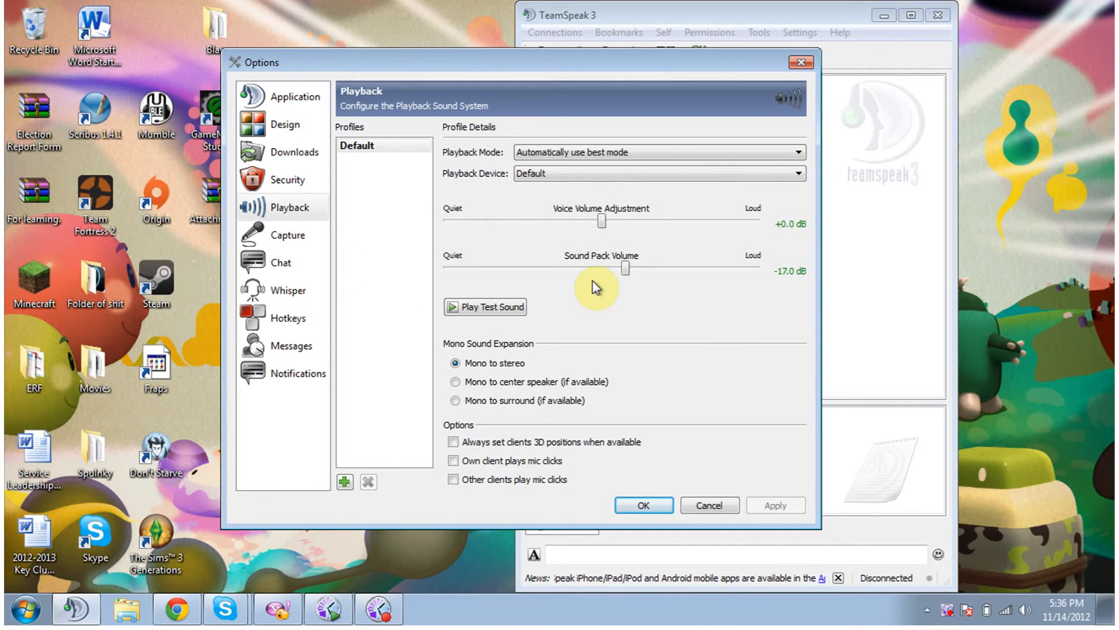
mouse_move(281, 242)
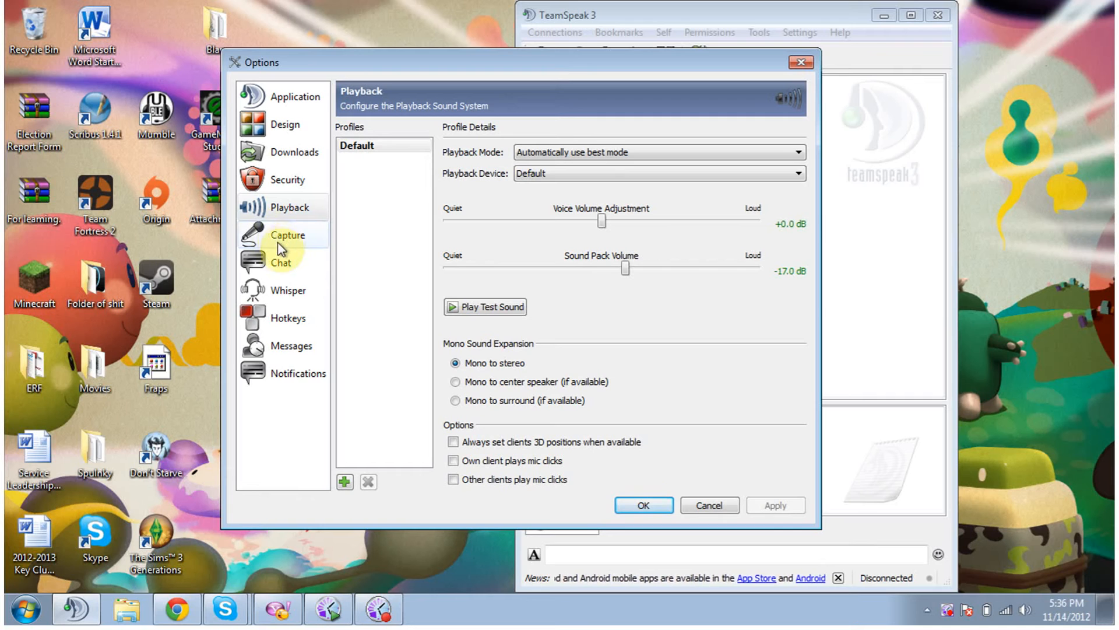
left_click(289, 289)
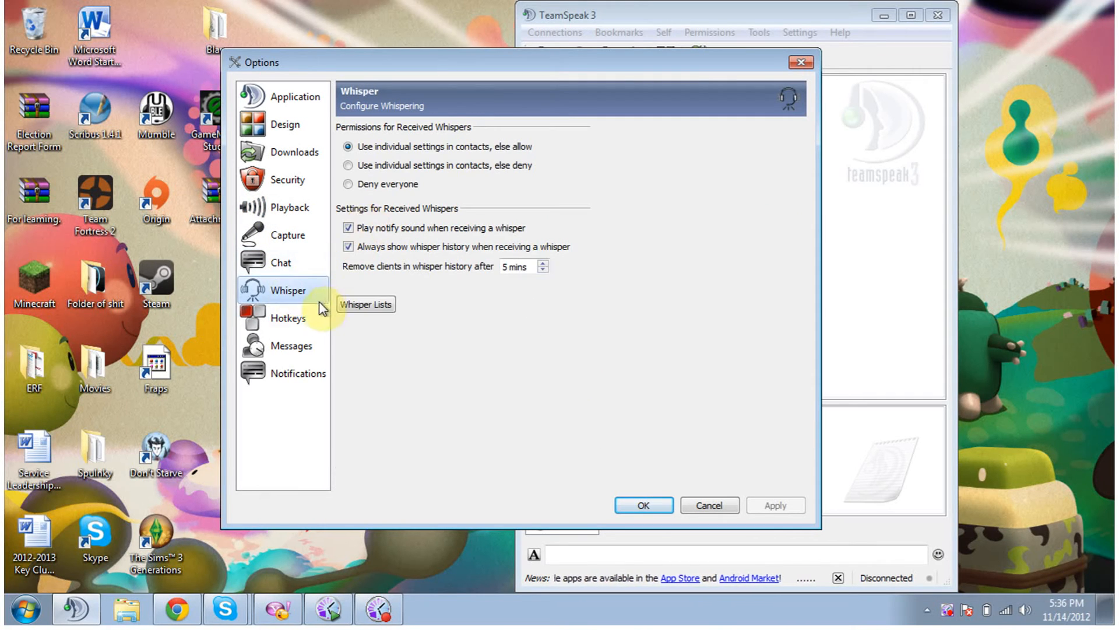
left_click(289, 317)
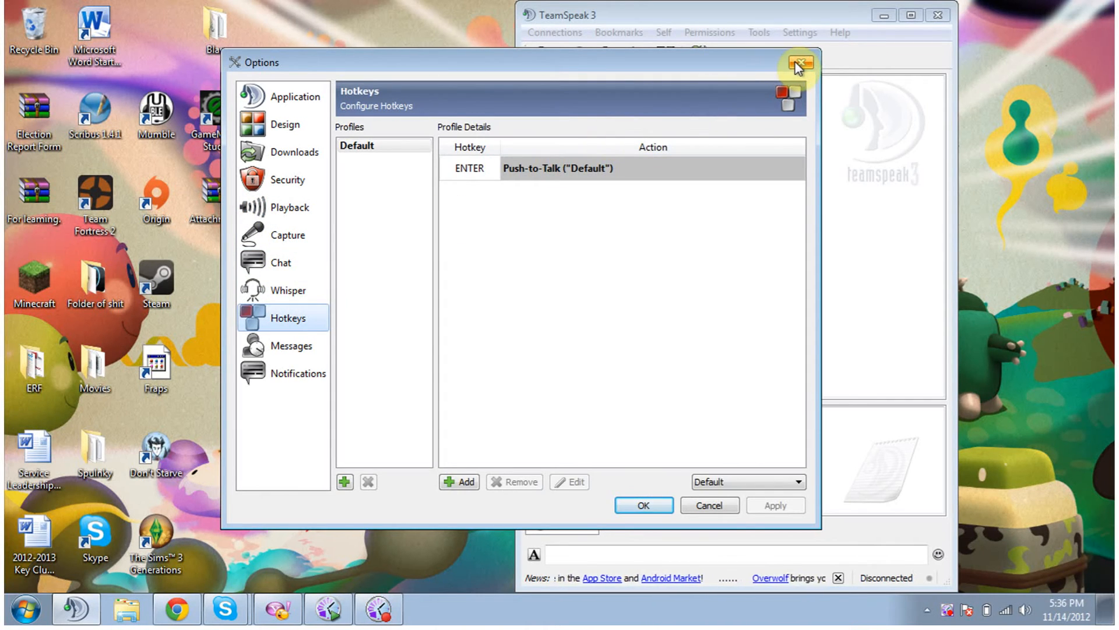
- Close Options and enter nickname Jupiter! in the Connect dialog for ts.Jupcraft.org:11007
left_click(797, 65)
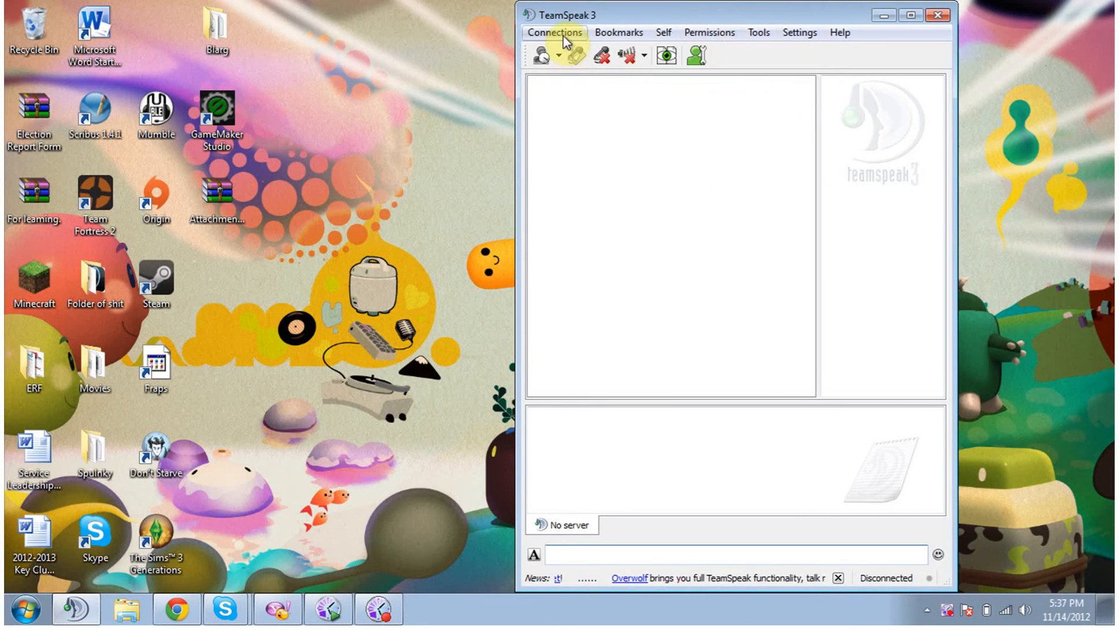
left_click(553, 32)
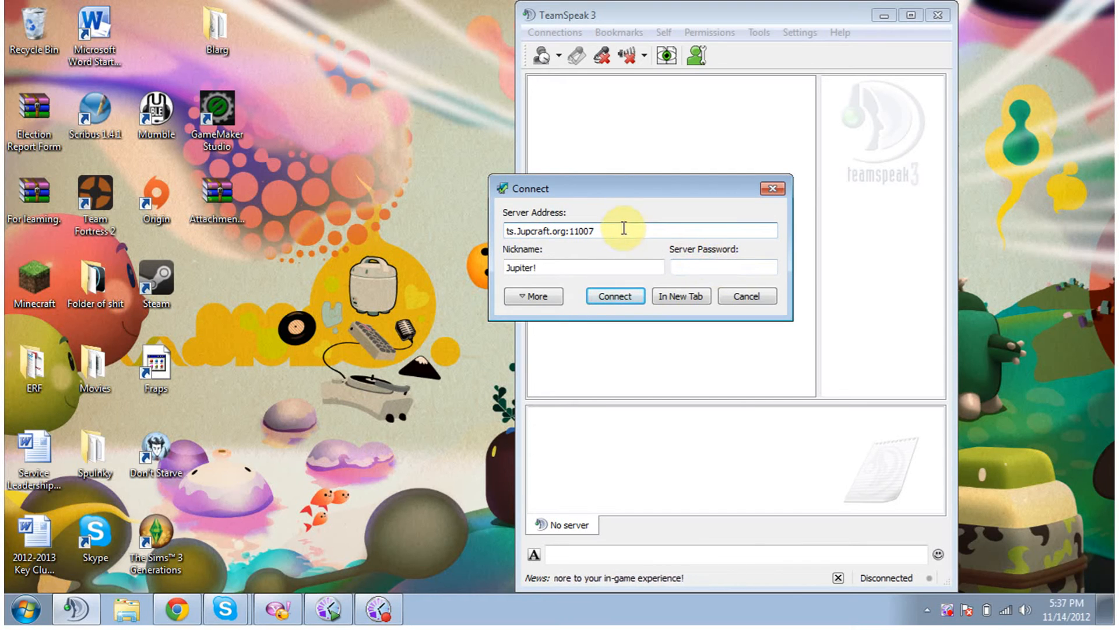
mouse_move(614, 264)
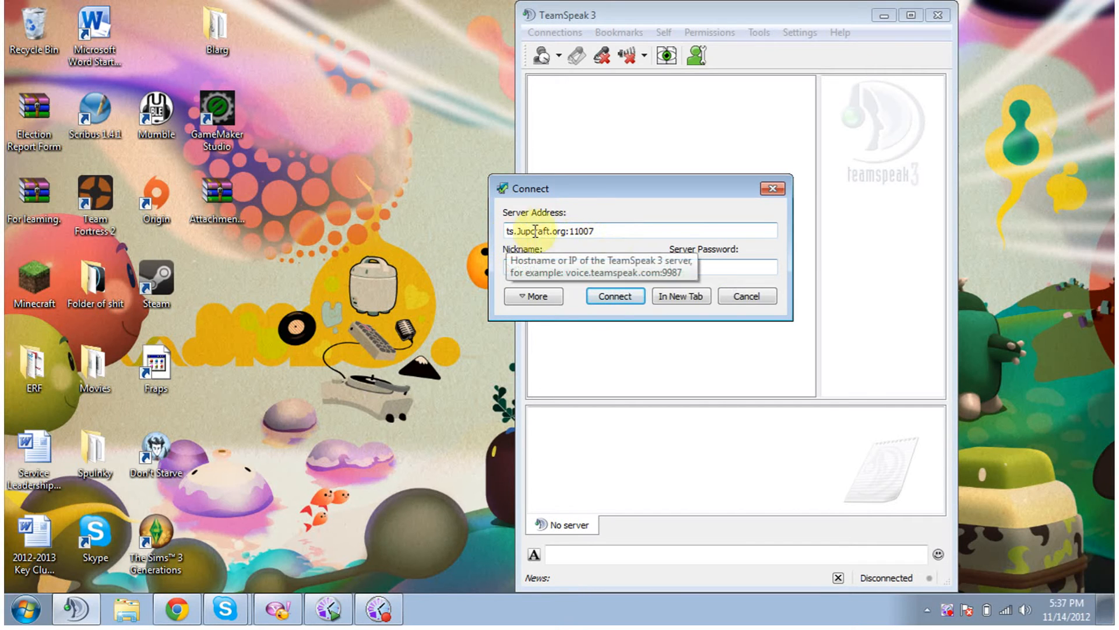
type("Jupiter!")
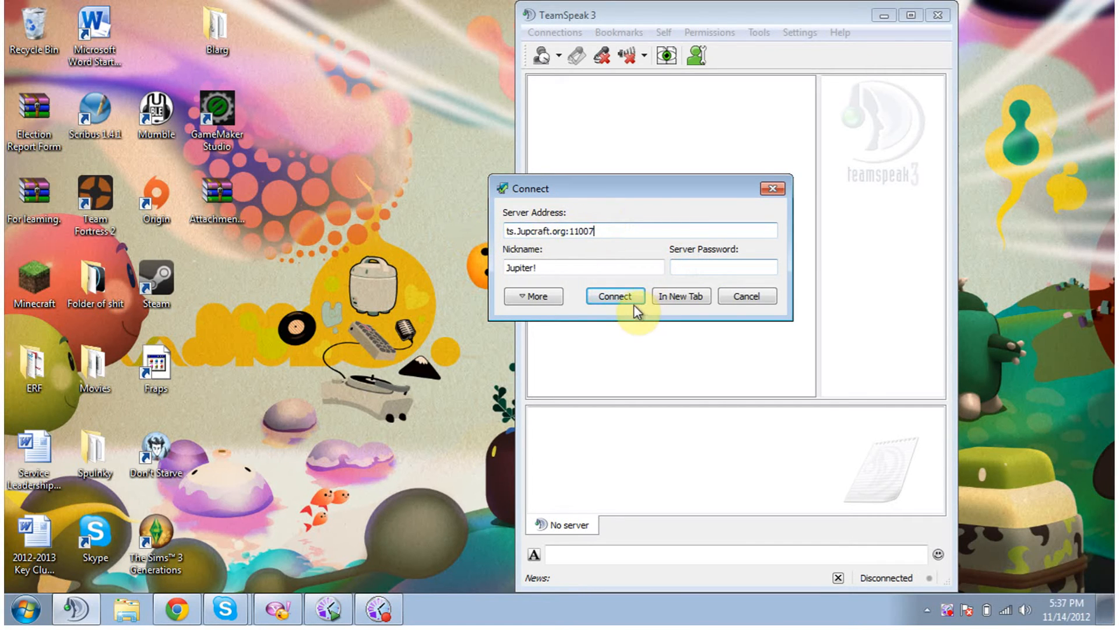
- Connect to the JupCraft Gaming server and move Jupiter! from Lobby into Smite
left_click(615, 295)
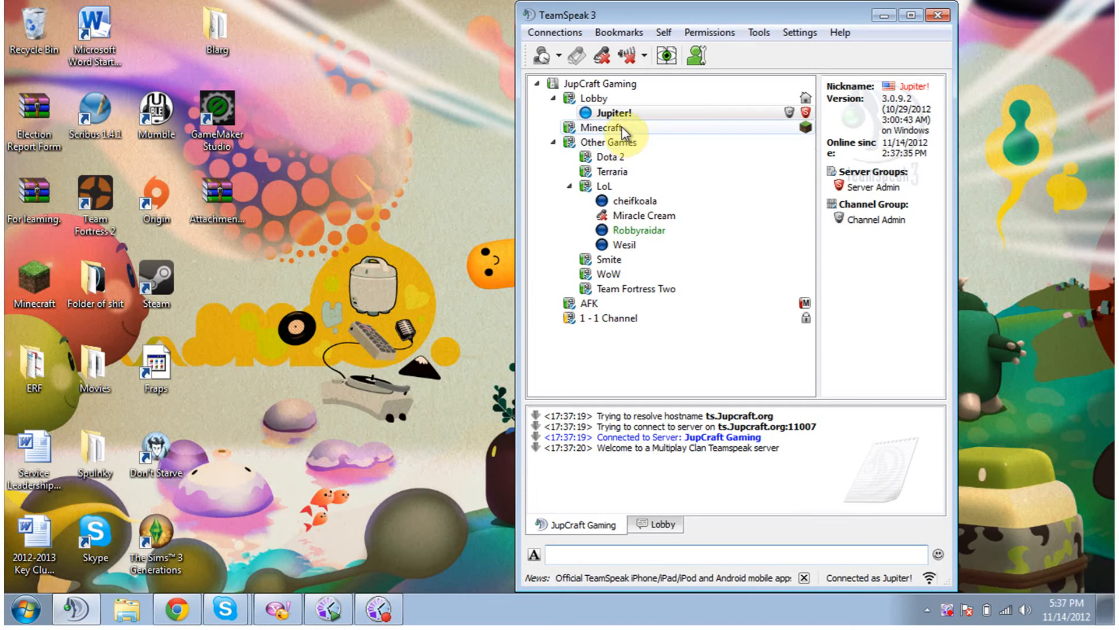
mouse_move(625, 269)
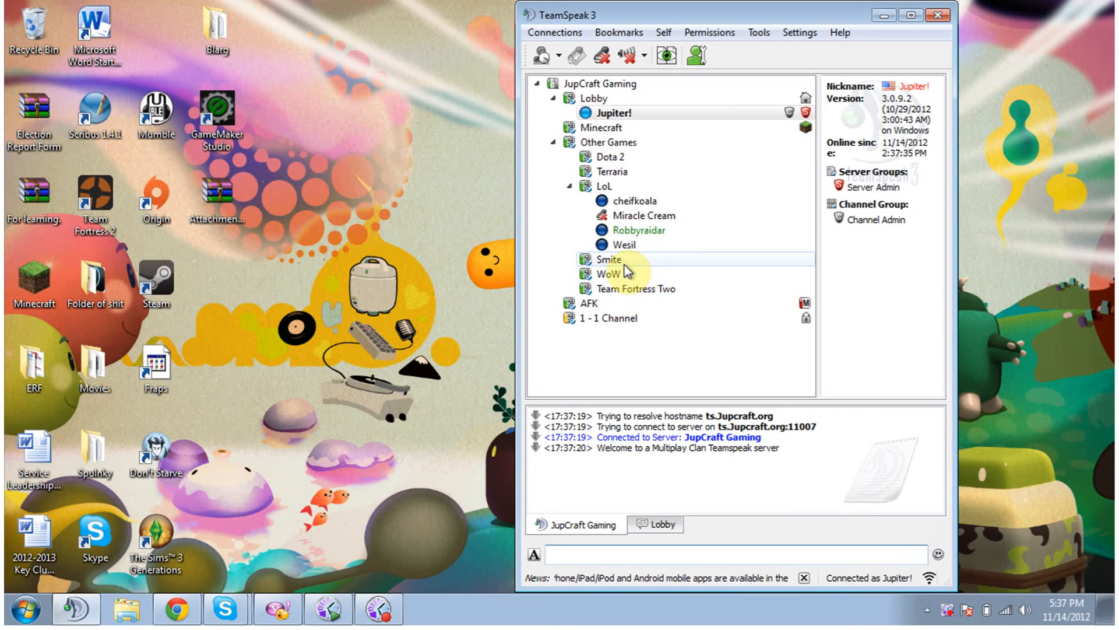
double_click(608, 258)
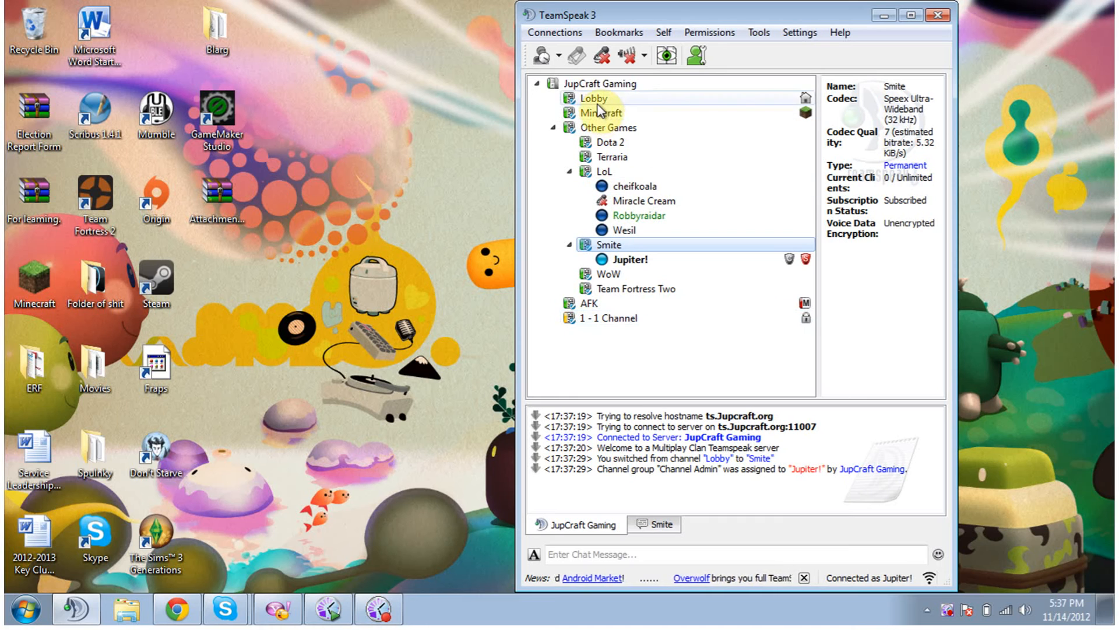
mouse_move(543, 56)
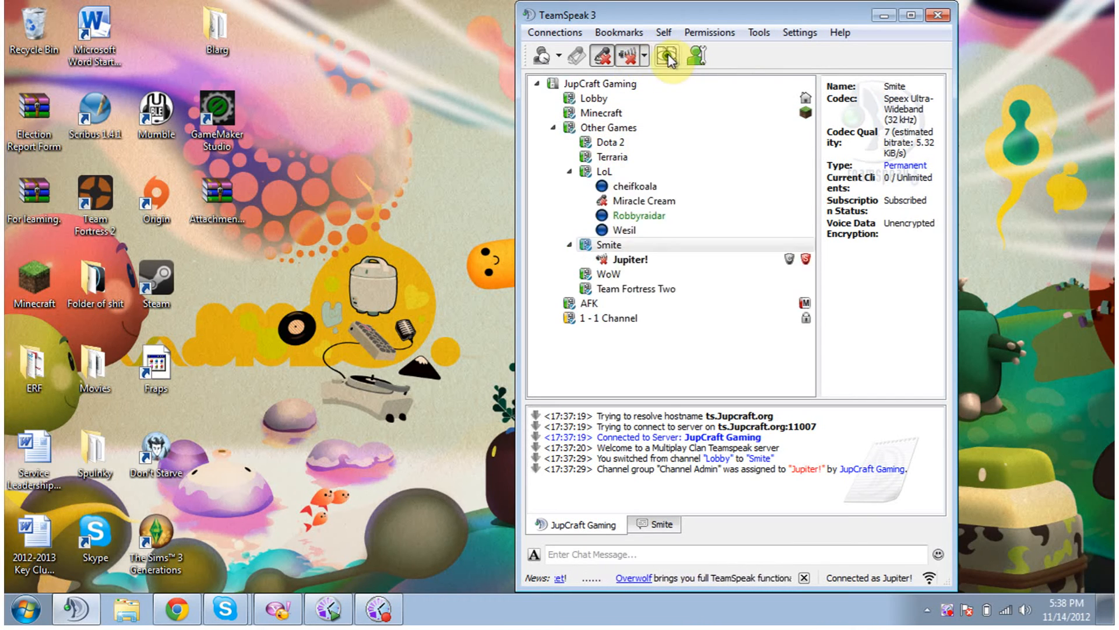
- Mute the microphone and speakers, then minimize the TeamSpeak 3 window
left_click(624, 229)
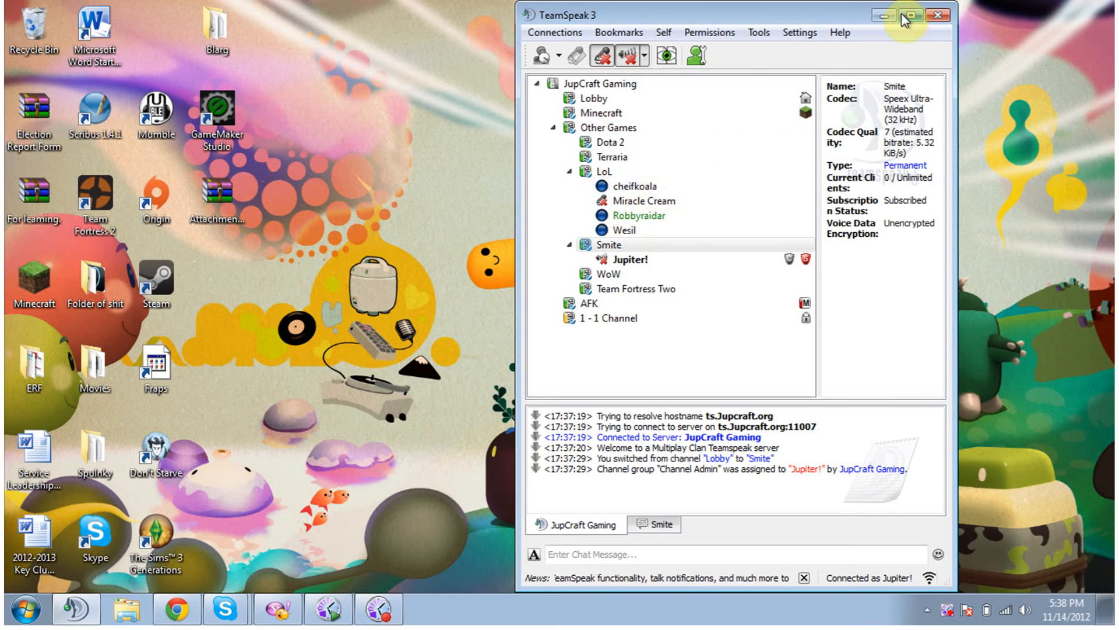
left_click(884, 15)
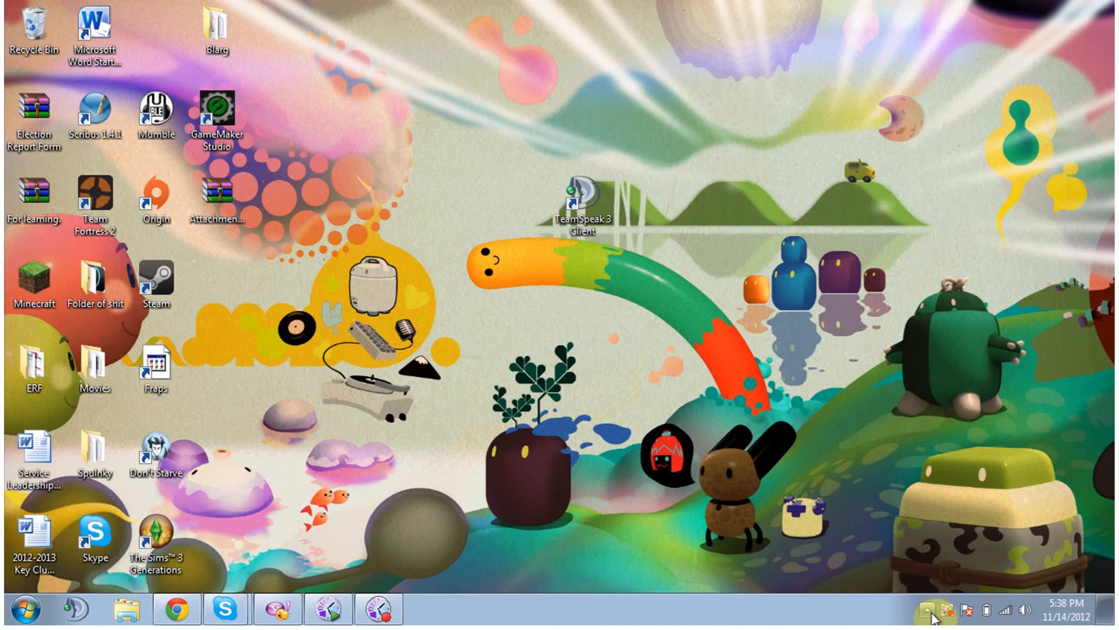
- Restore TeamSpeak 3 from the hidden tray icons, showing Jupiter! in Smite
left_click(929, 610)
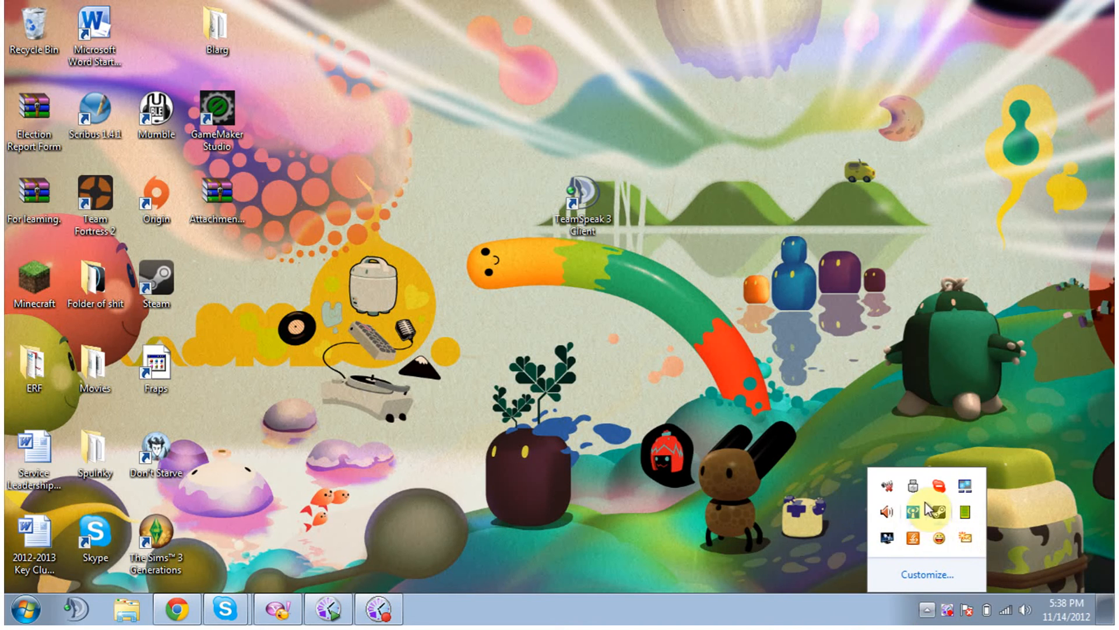
mouse_move(888, 493)
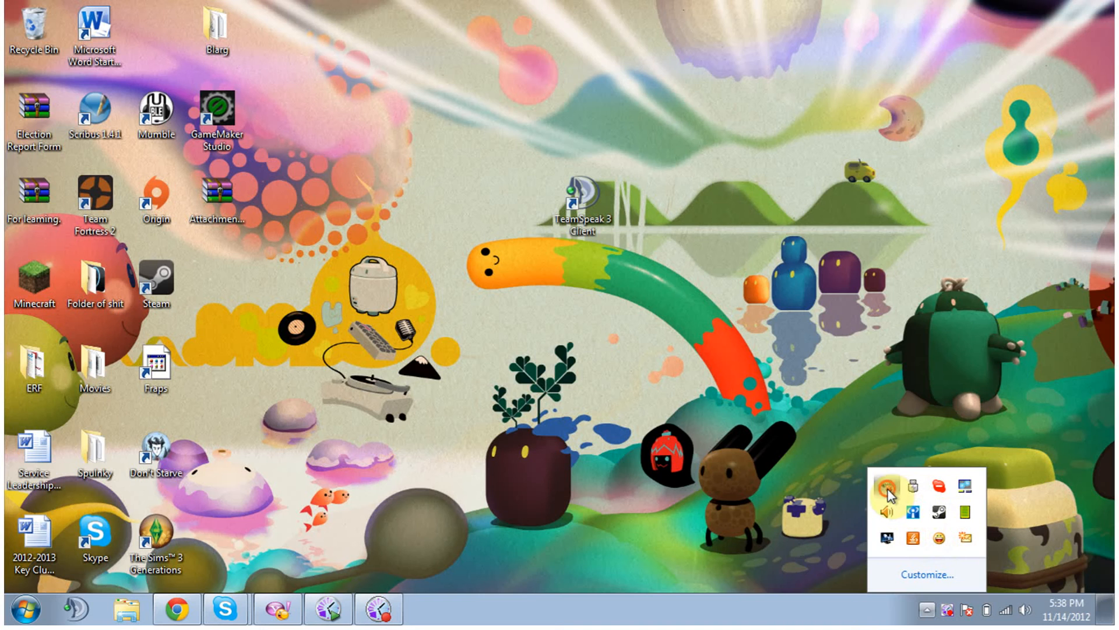
left_click(890, 493)
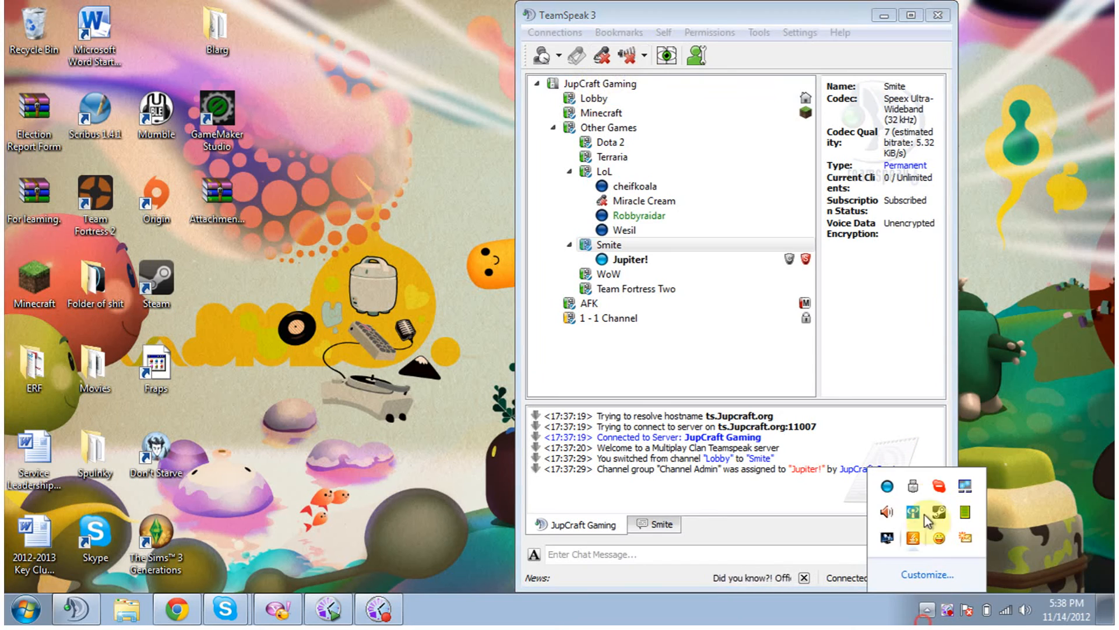
mouse_move(890, 496)
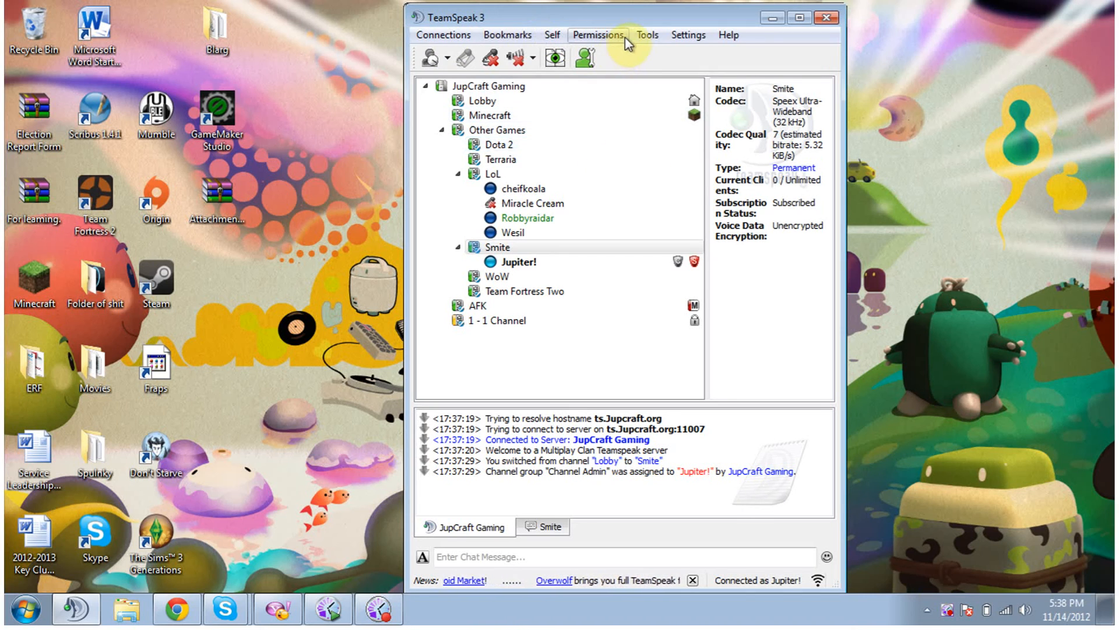
left_click(688, 34)
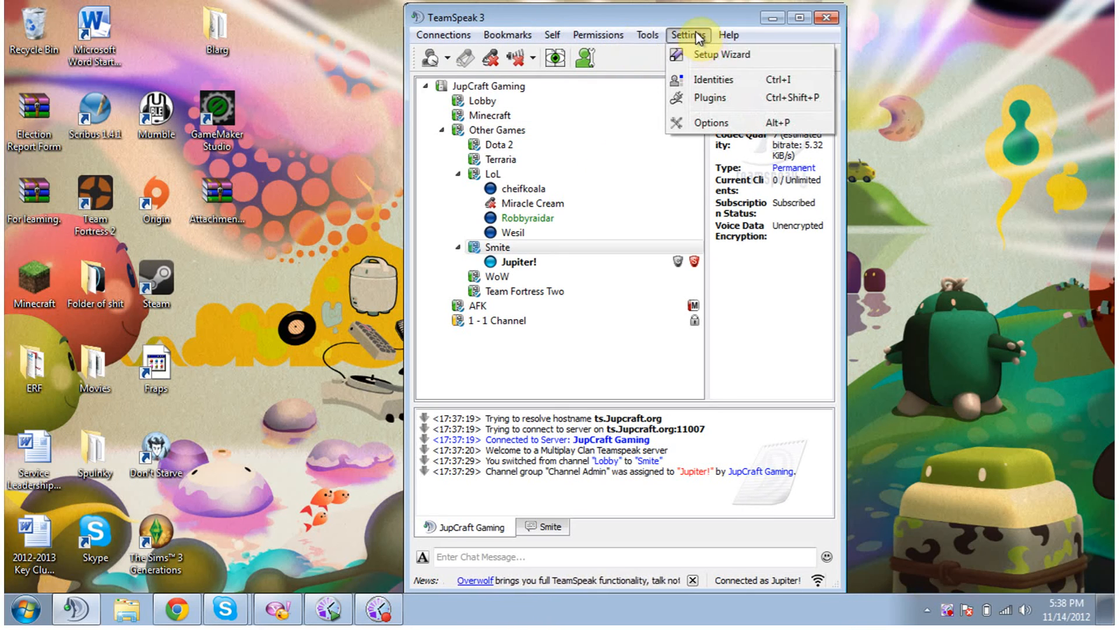
left_click(687, 35)
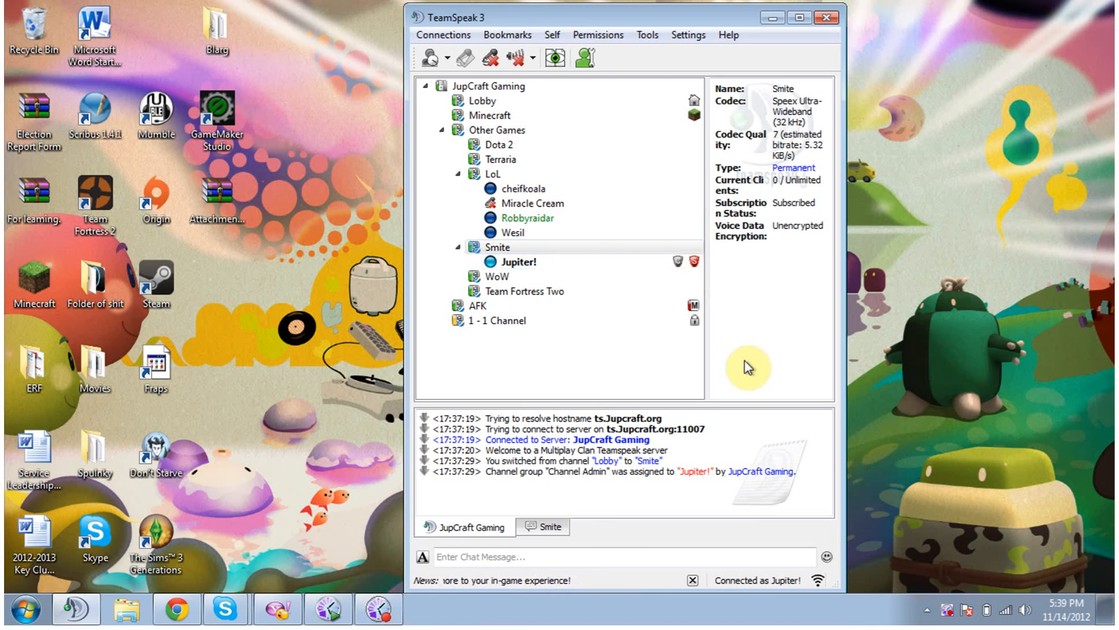
mouse_move(871, 63)
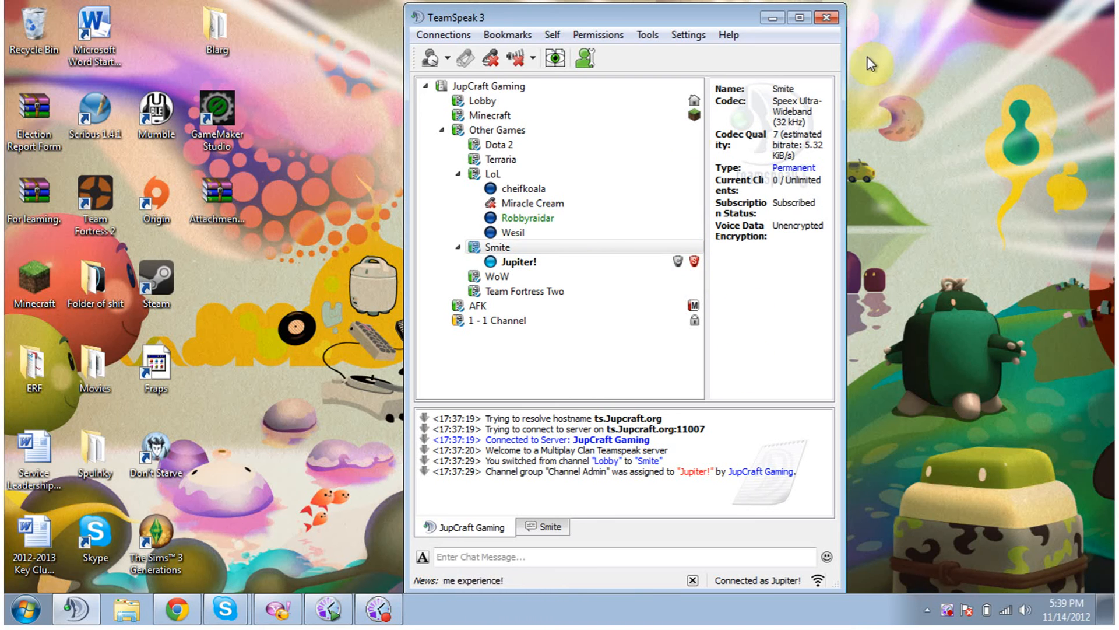
- Inspect the Smite, WoW, 1 - 1 Channel and AFK channels, then join AFK and dismiss the talk-power notice
right_click(497, 247)
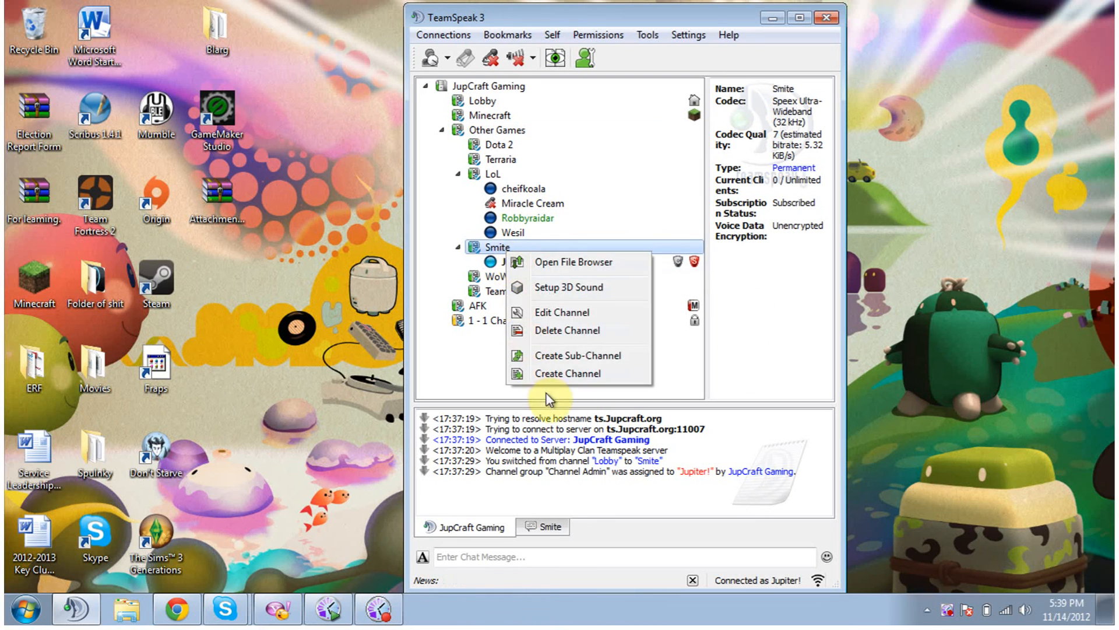
left_click(497, 276)
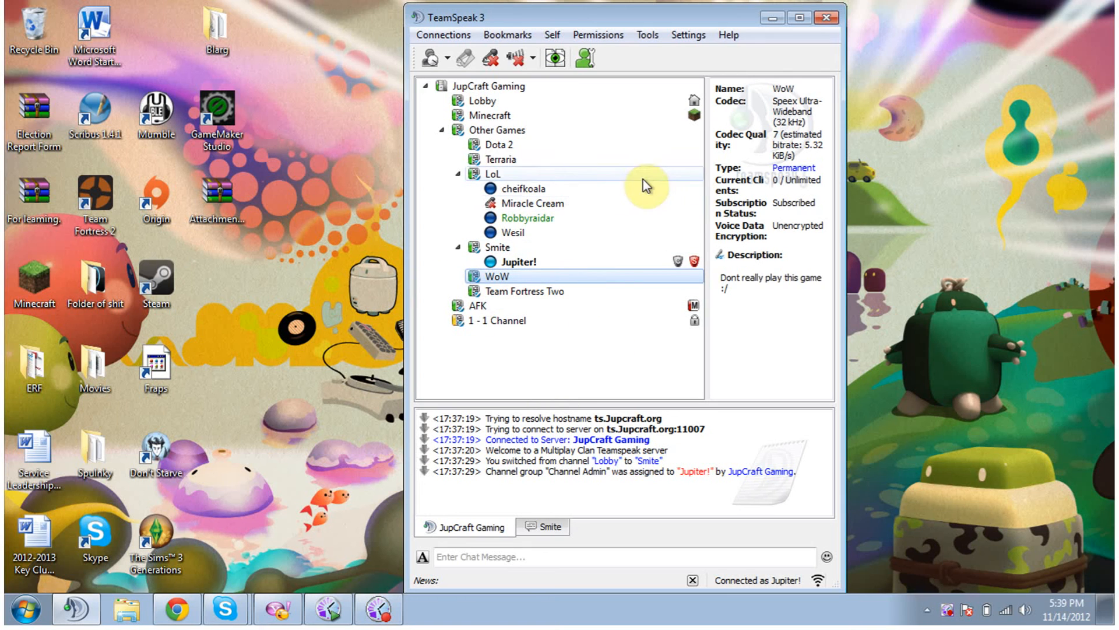
left_click(502, 320)
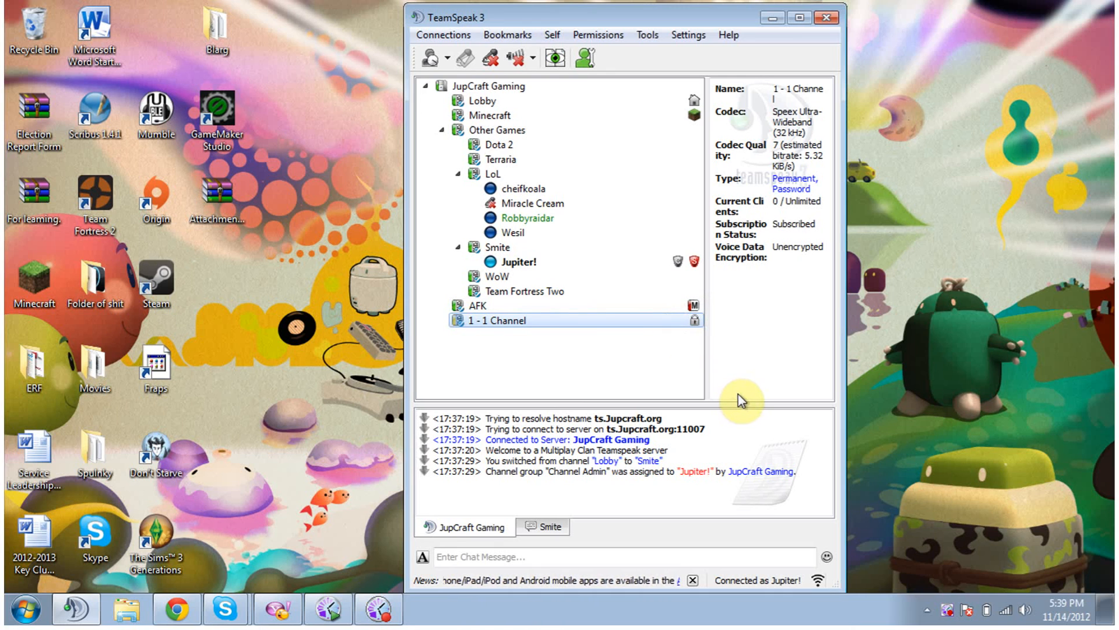
left_click(477, 304)
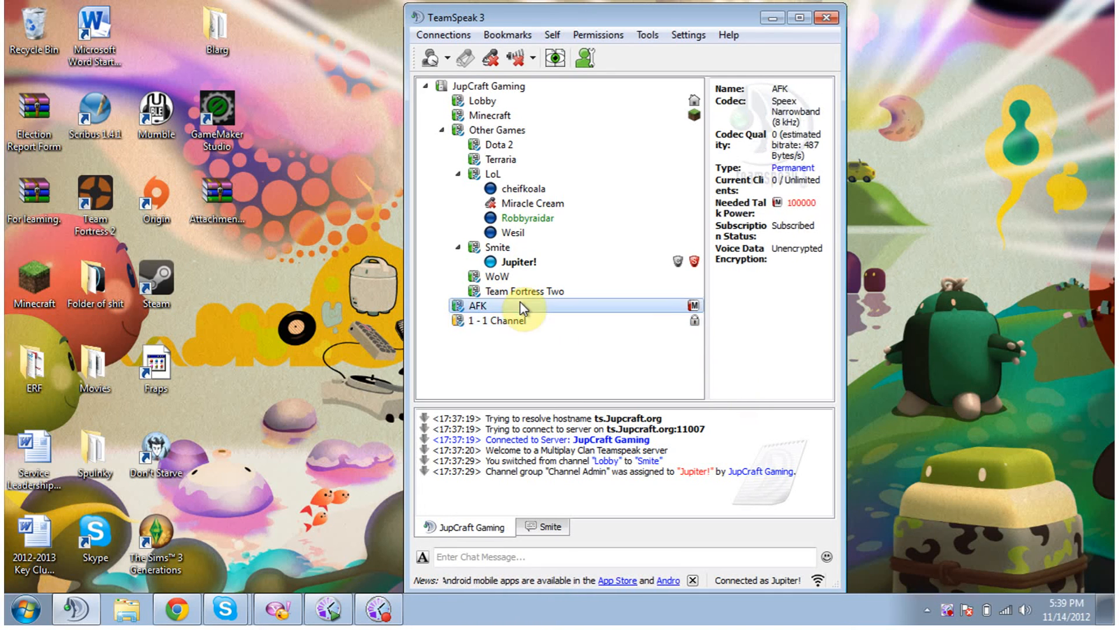
double_click(477, 305)
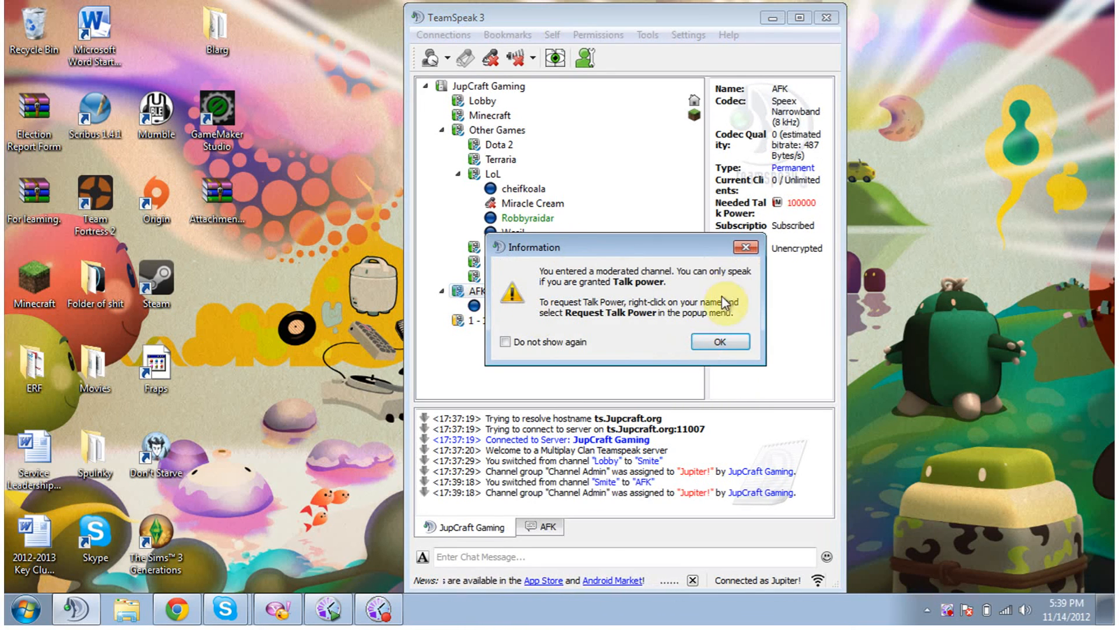
left_click(719, 341)
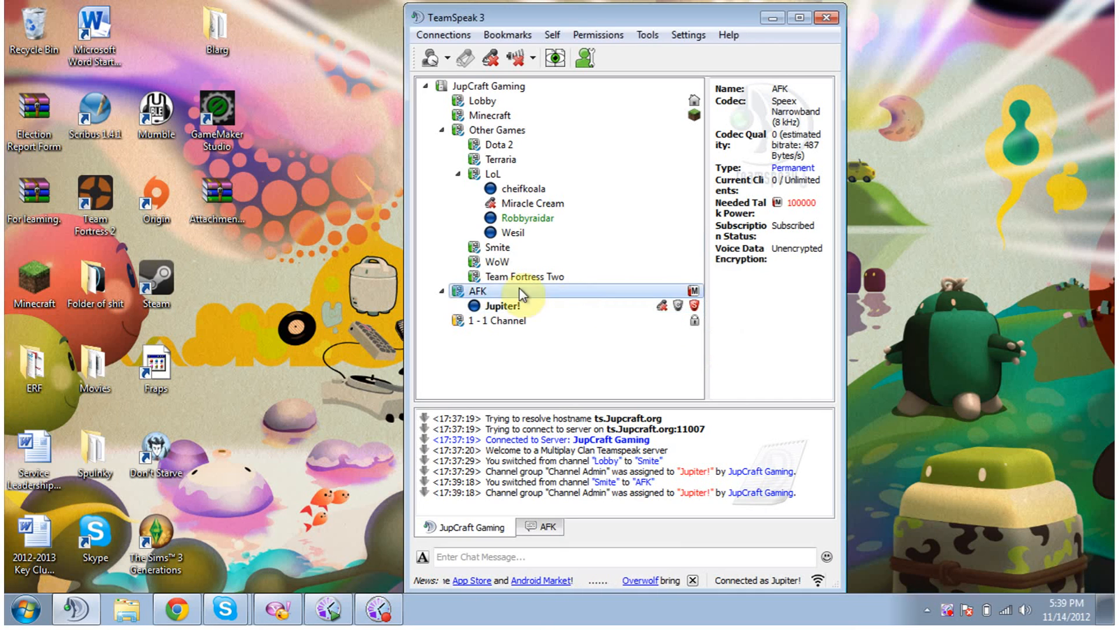